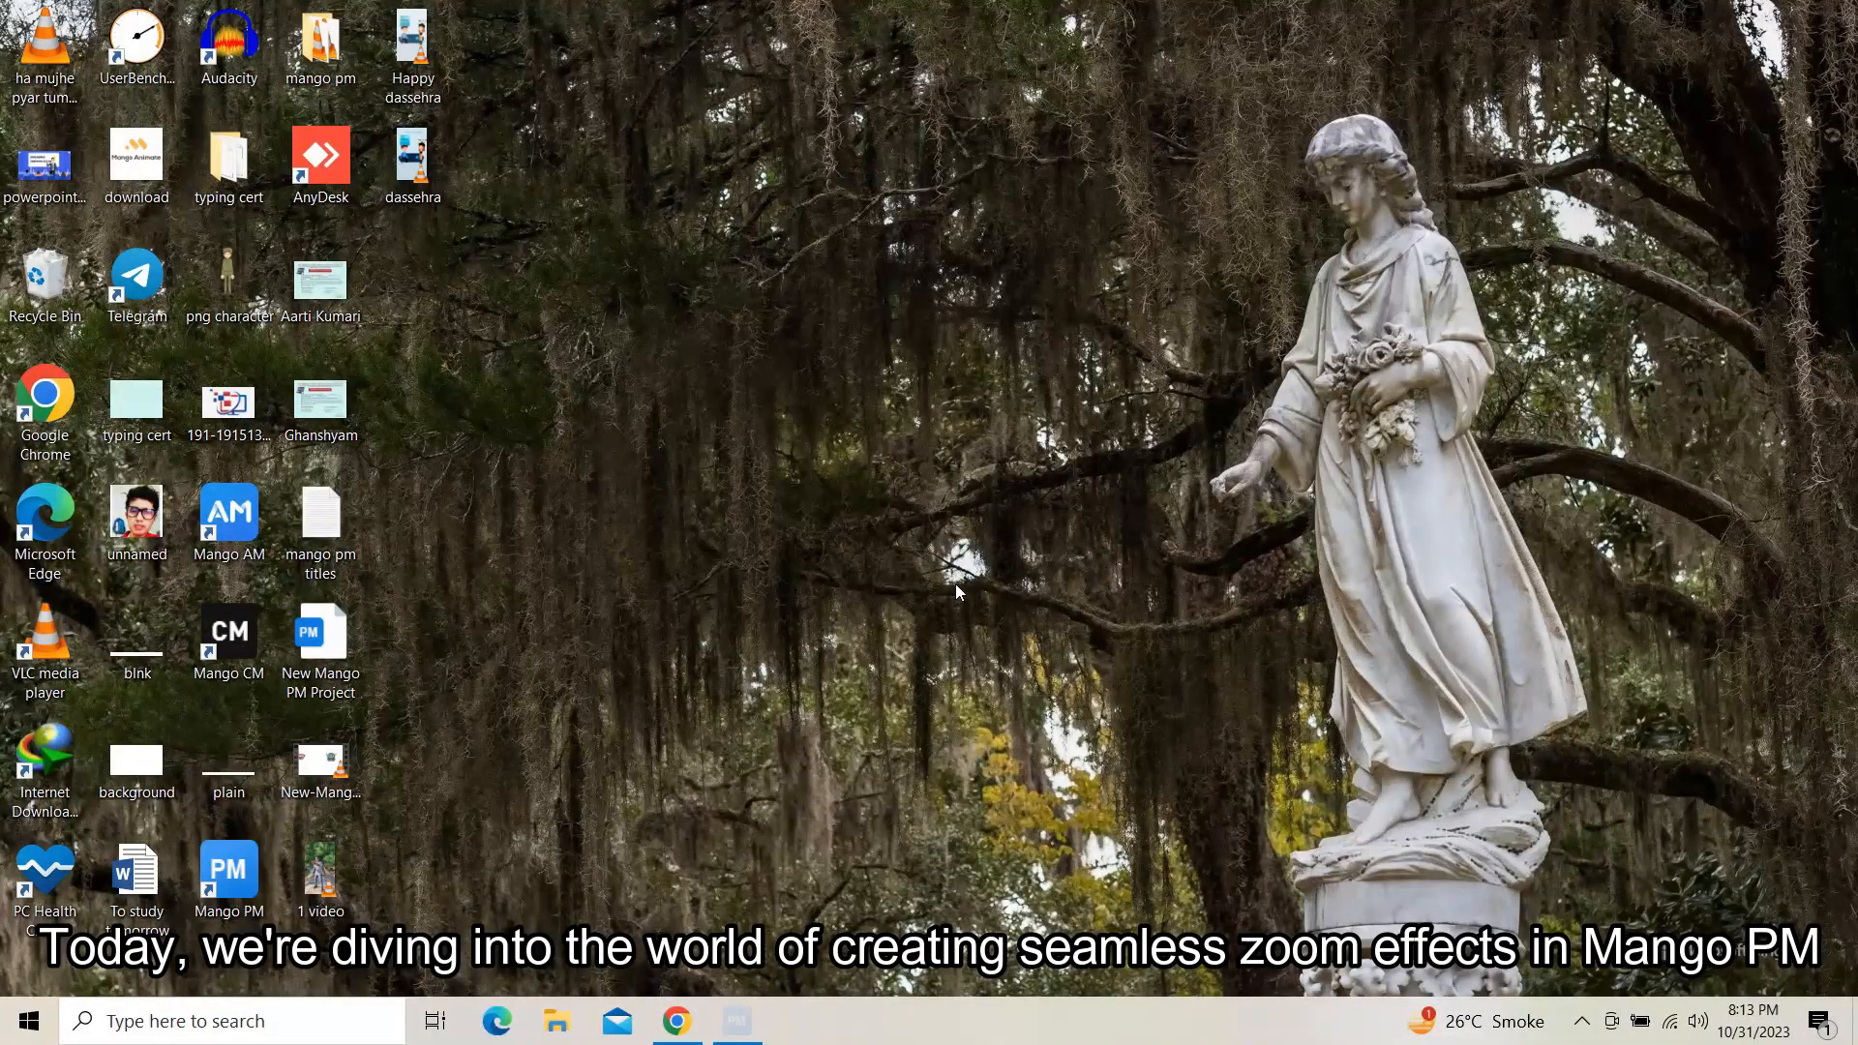
- Launch Mango PM and browse the Online Templates gallery, returning to the top
double_click(227, 871)
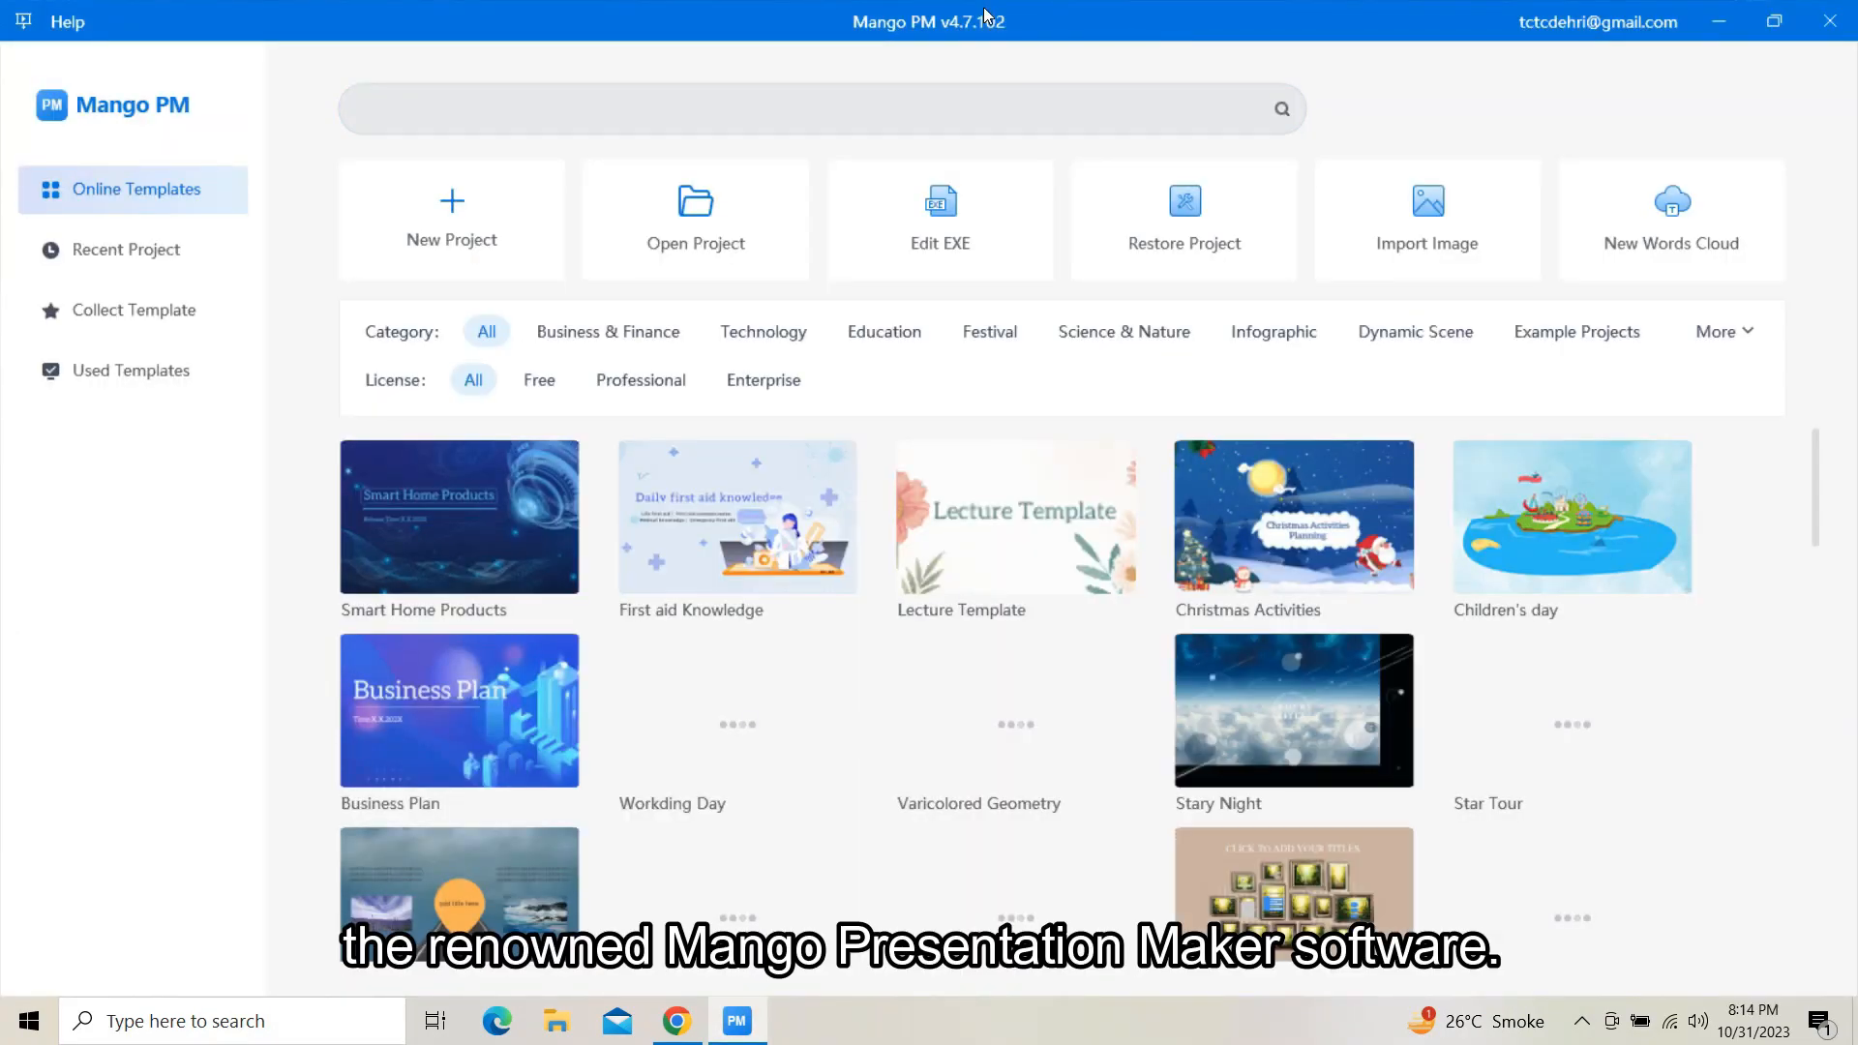
scroll("down", 3)
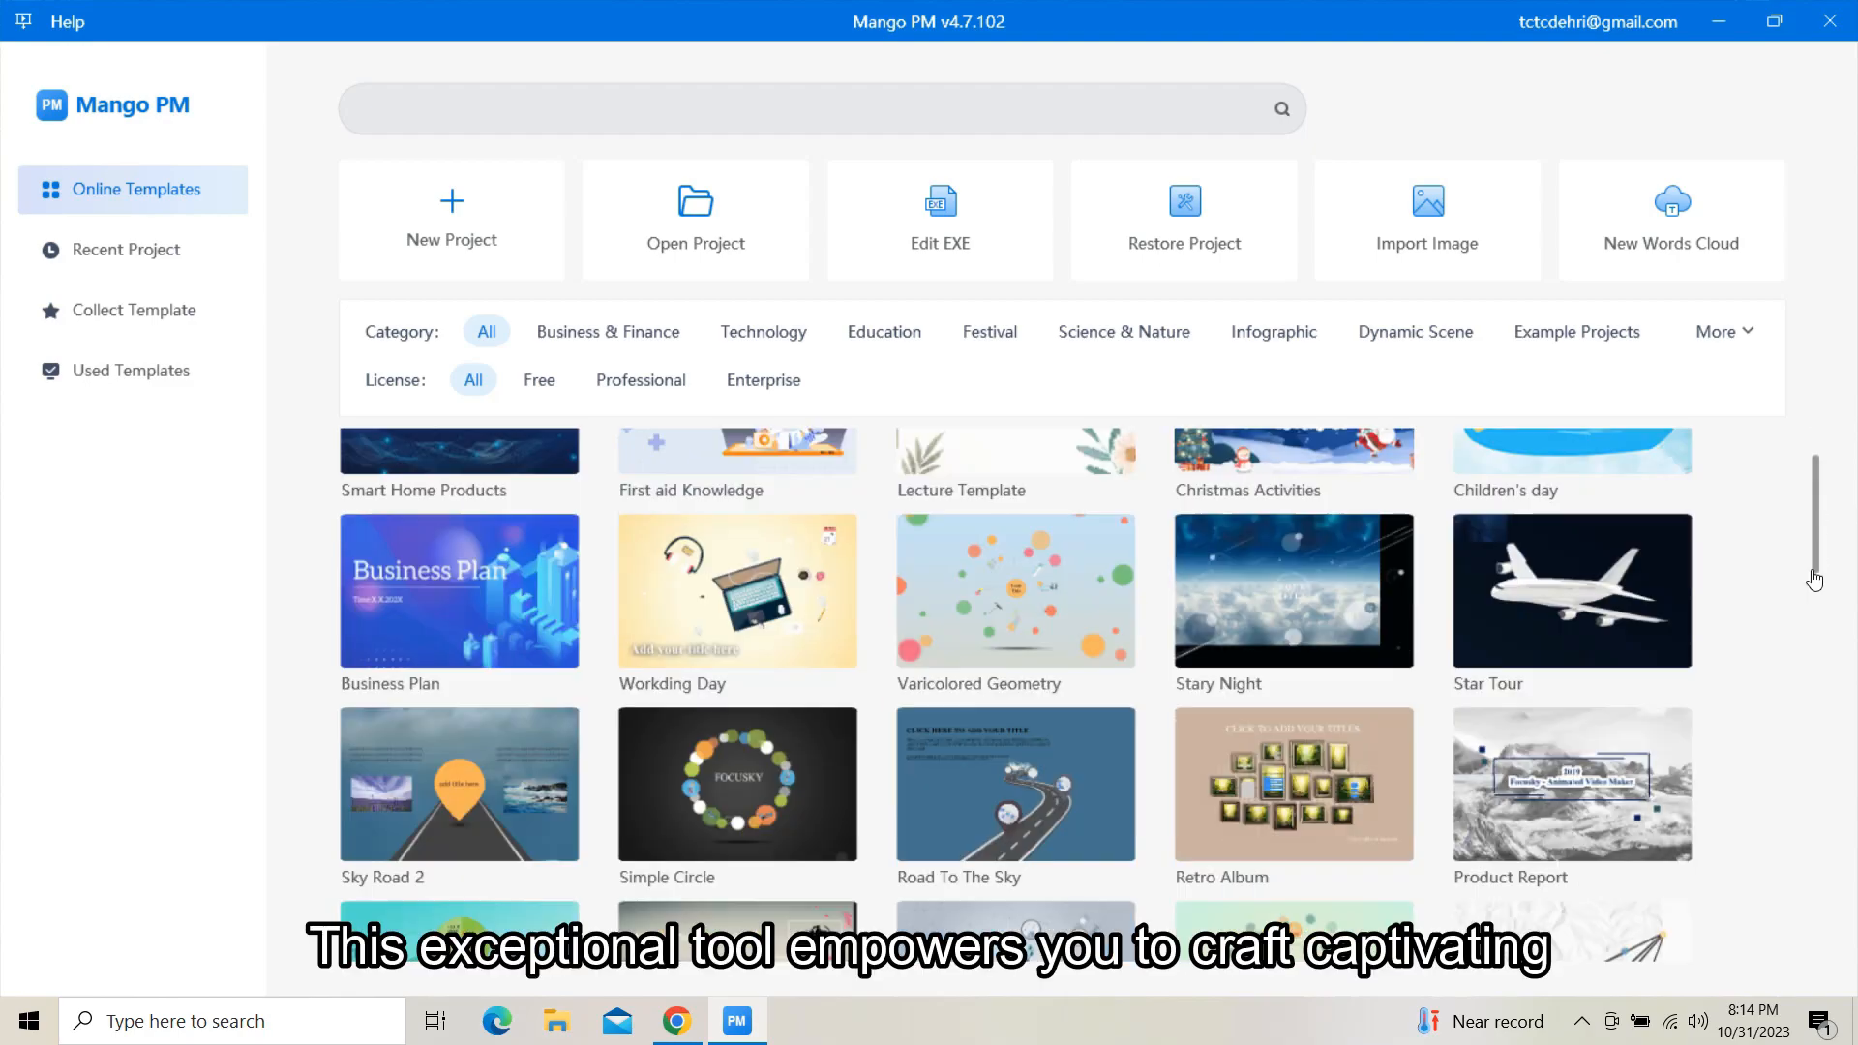
scroll("down", 3)
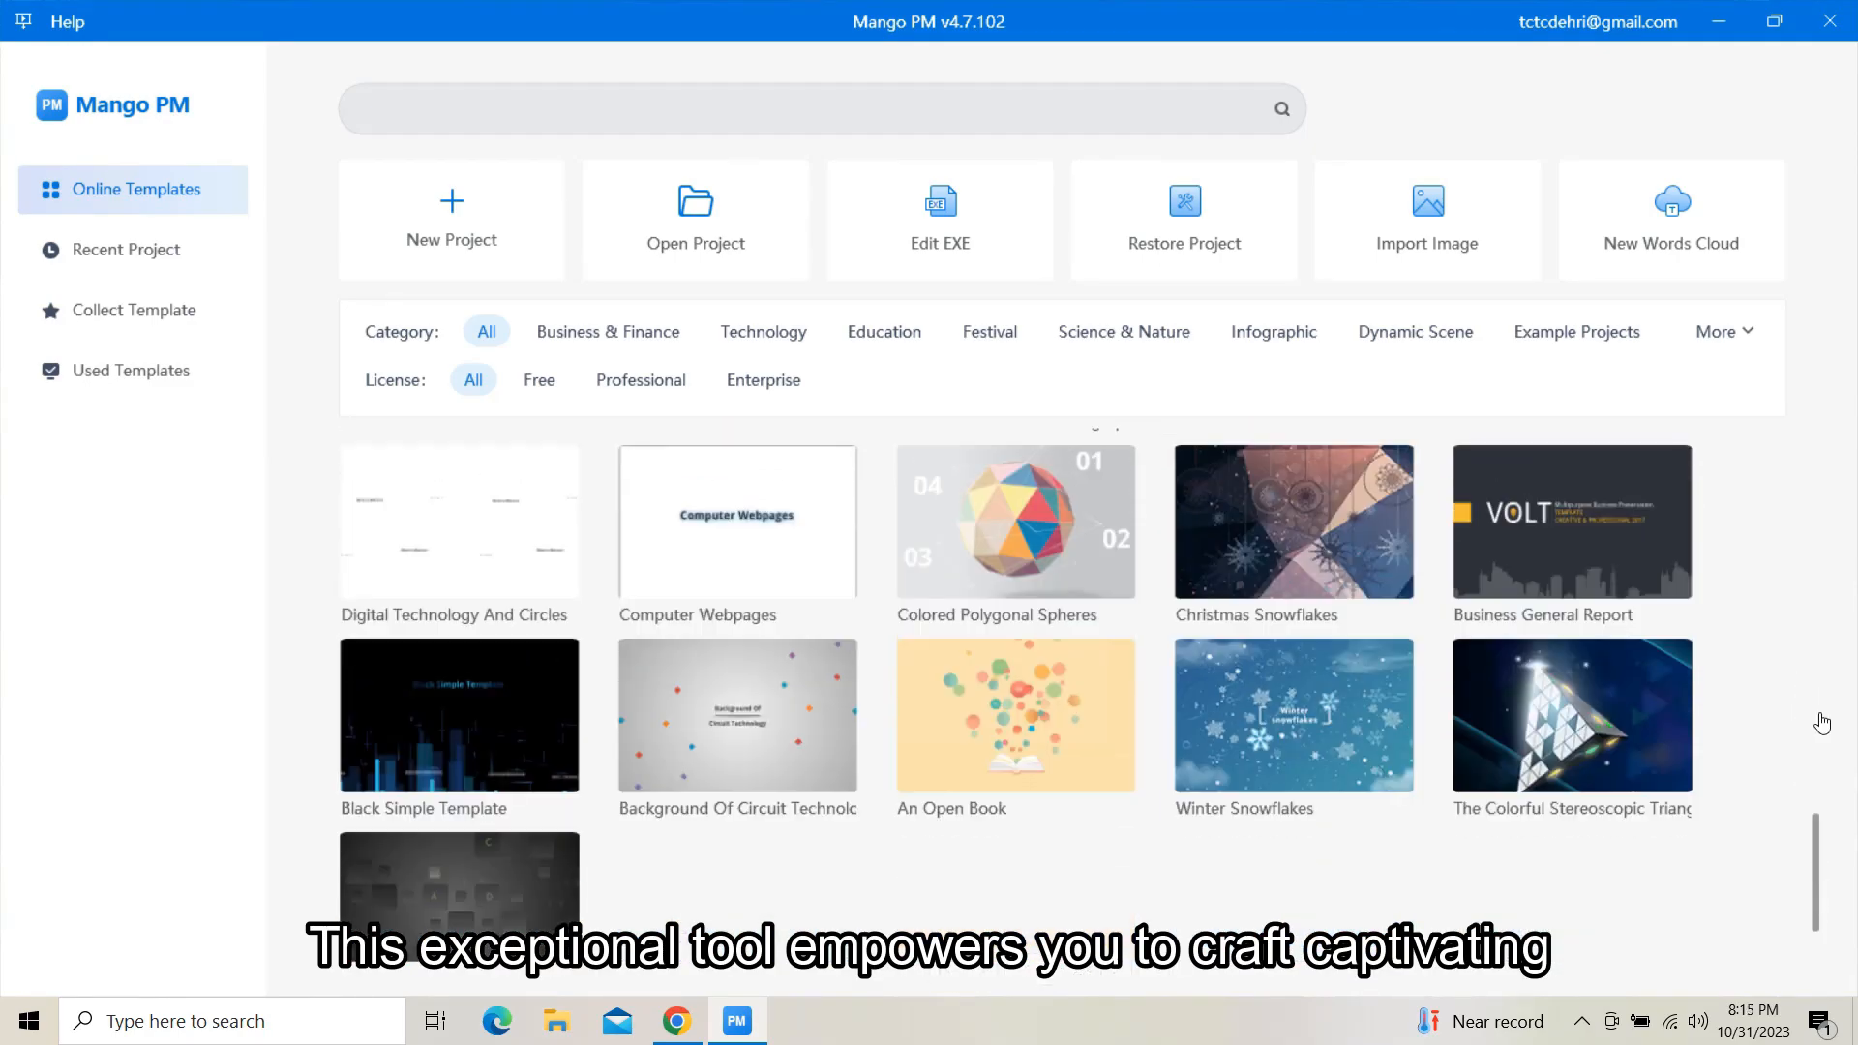
scroll("up", 3)
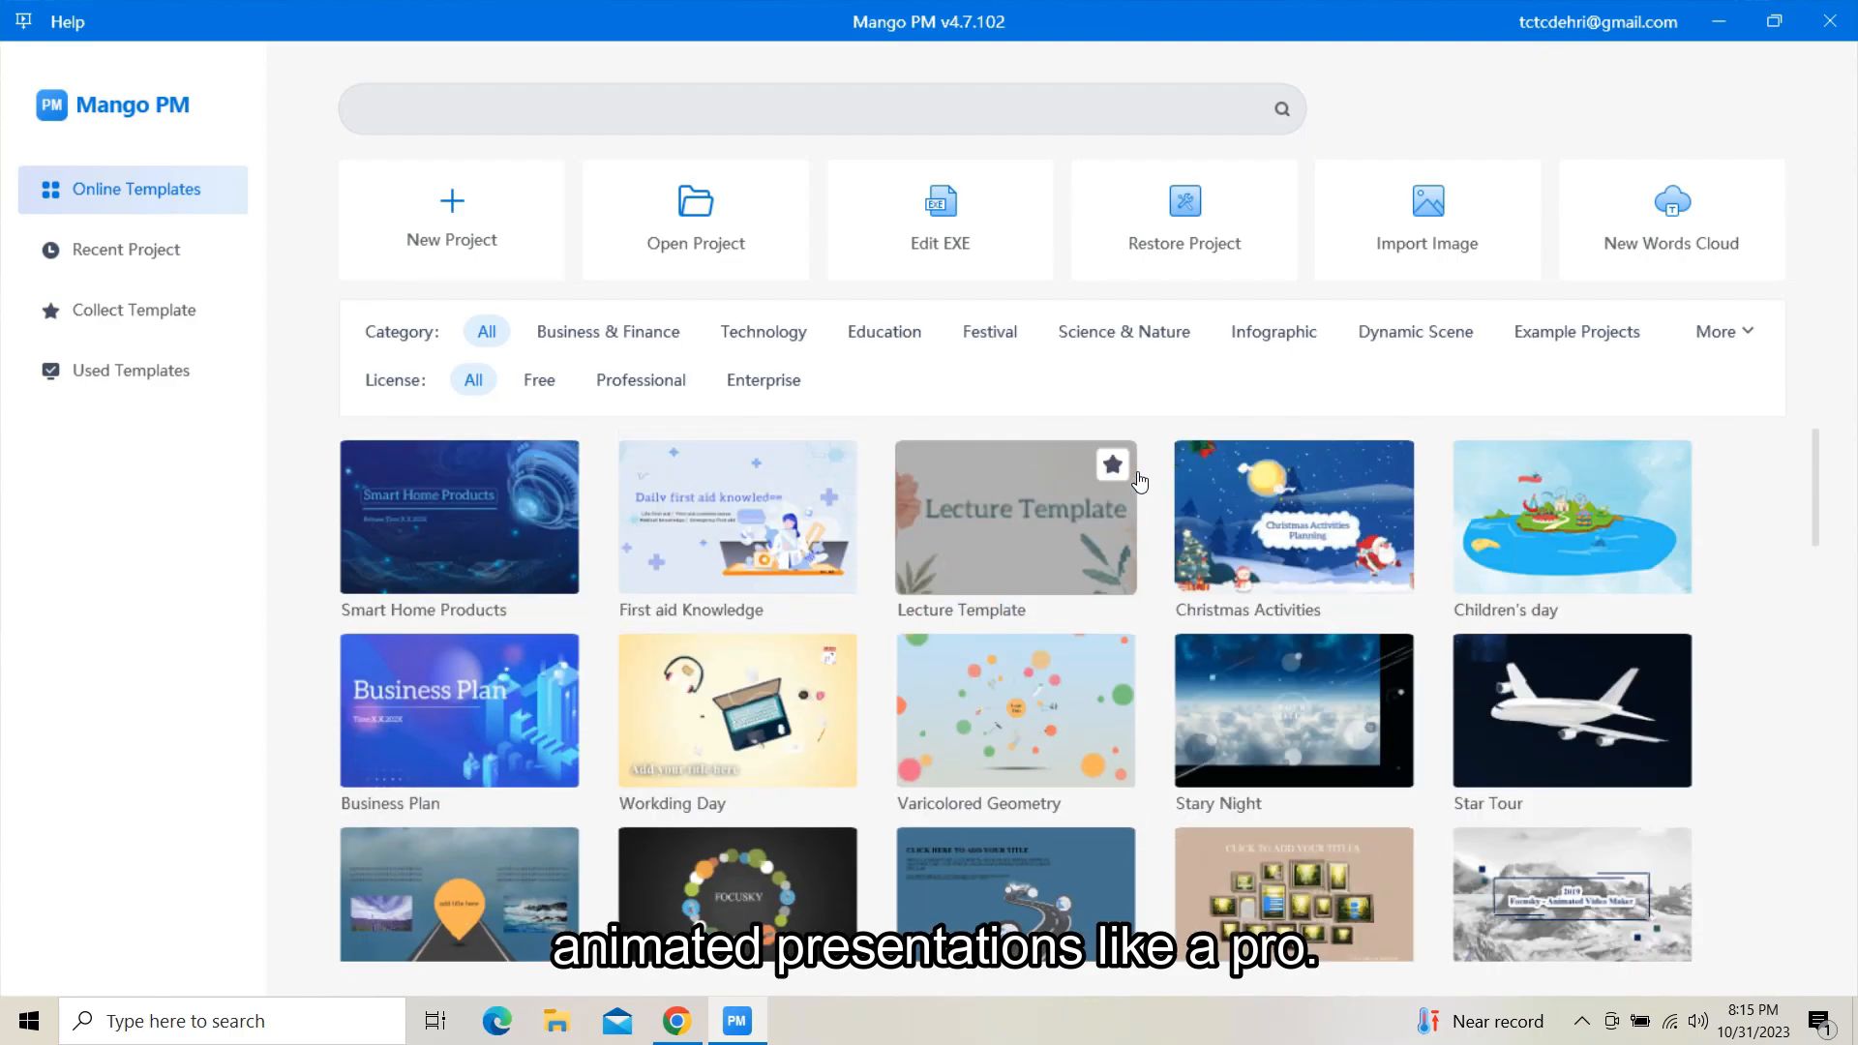
- Start a new project and show the 3D BG background templates
left_click(452, 219)
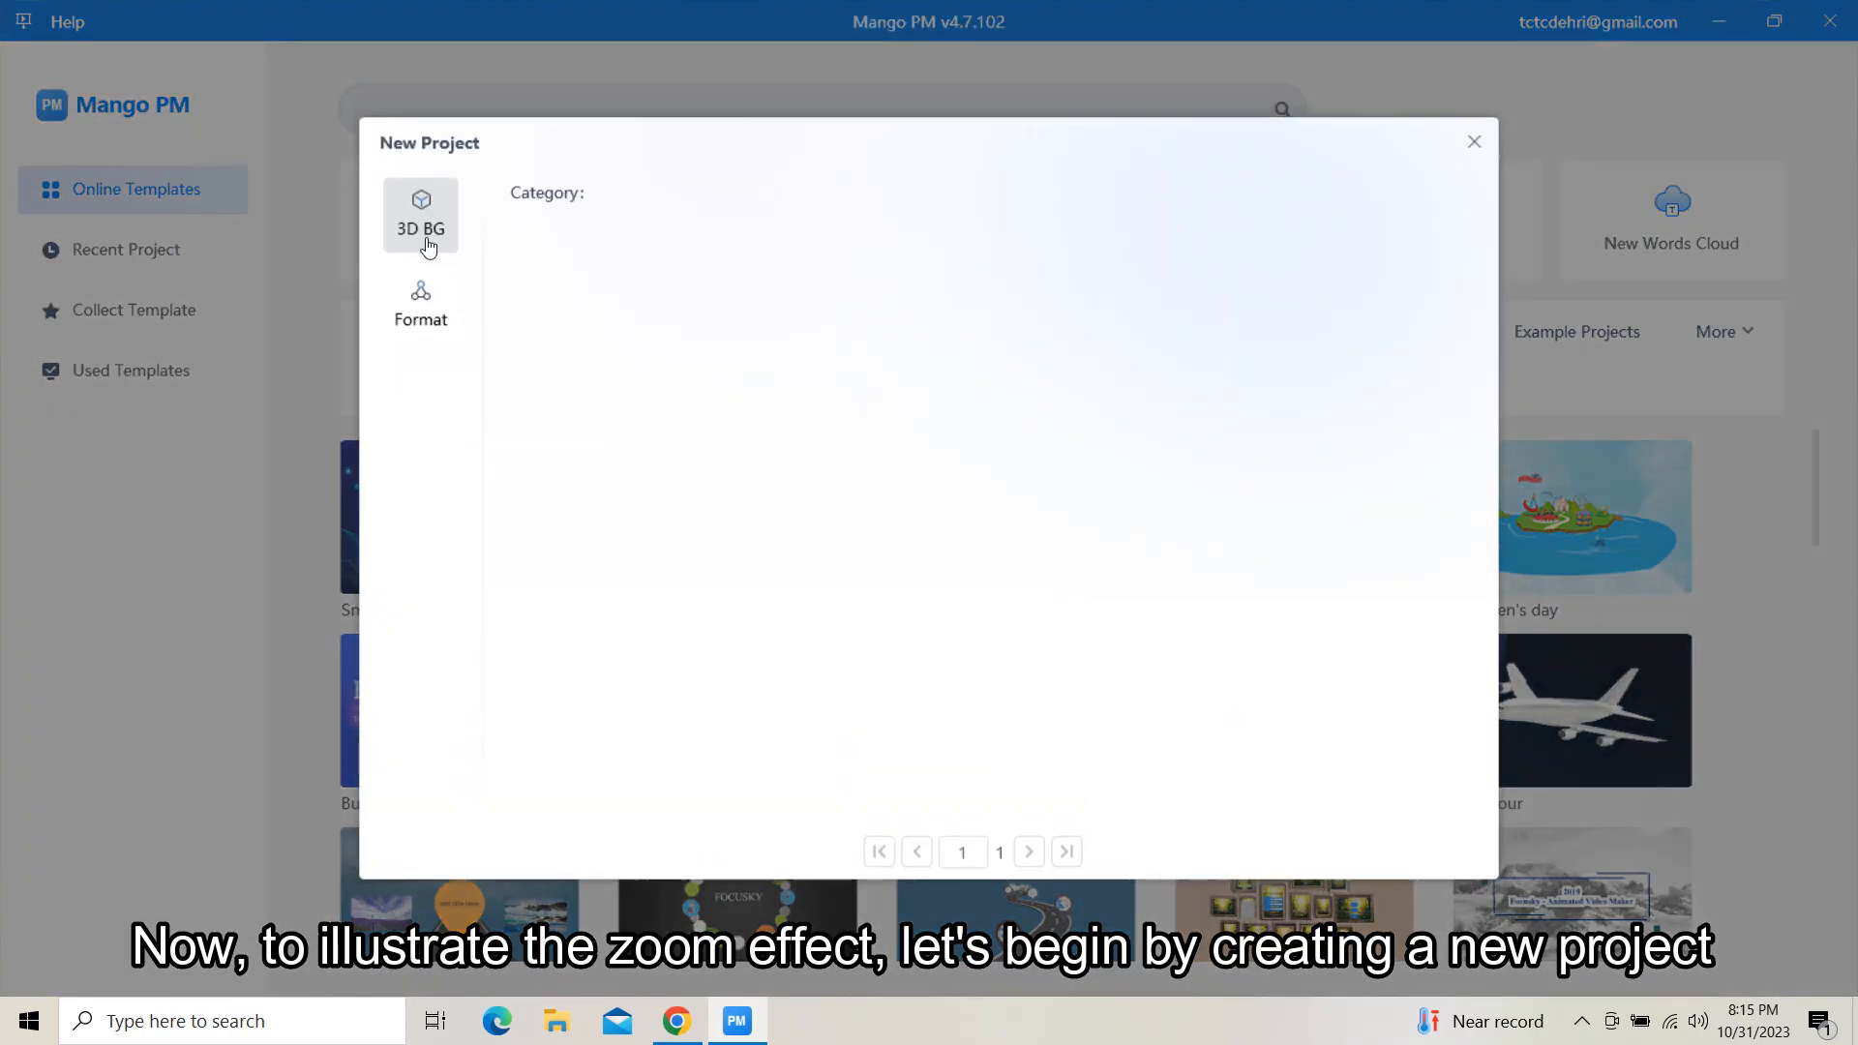
left_click(419, 215)
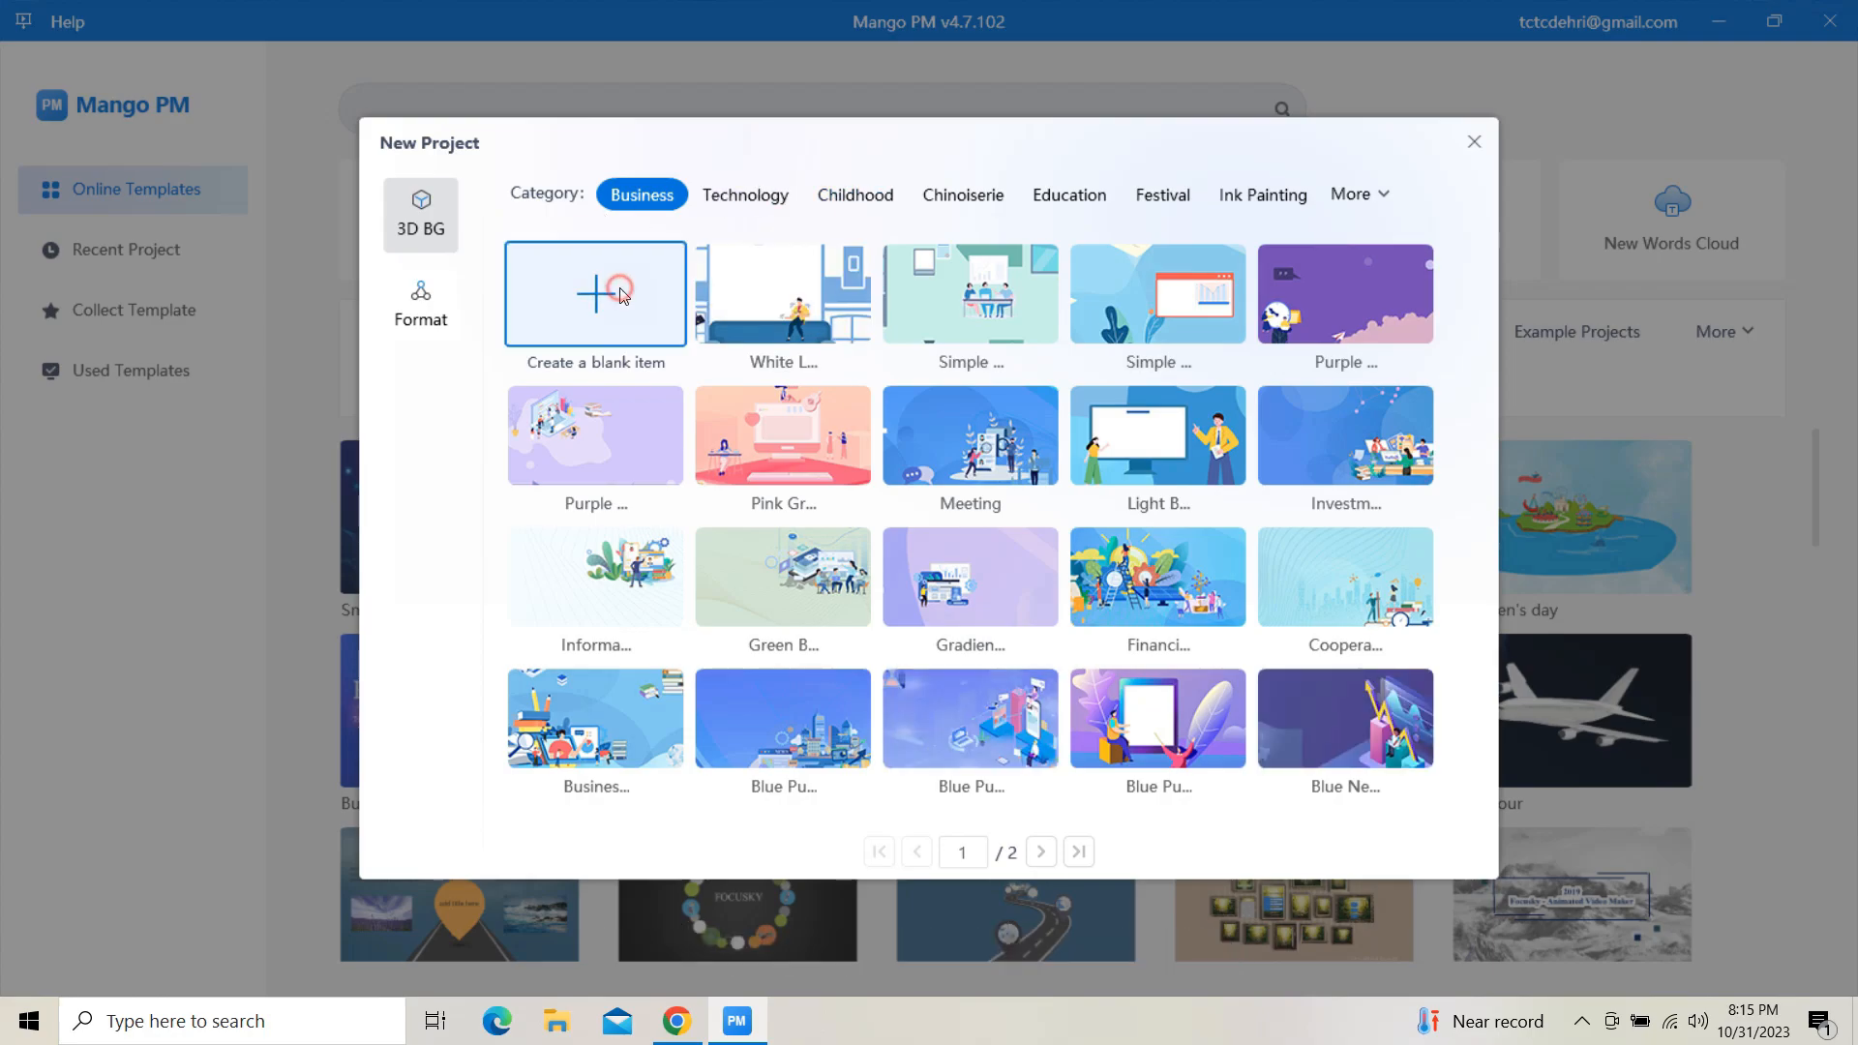
- Create a blank project and choose Add Local Image from the Image toolbar
left_click(593, 293)
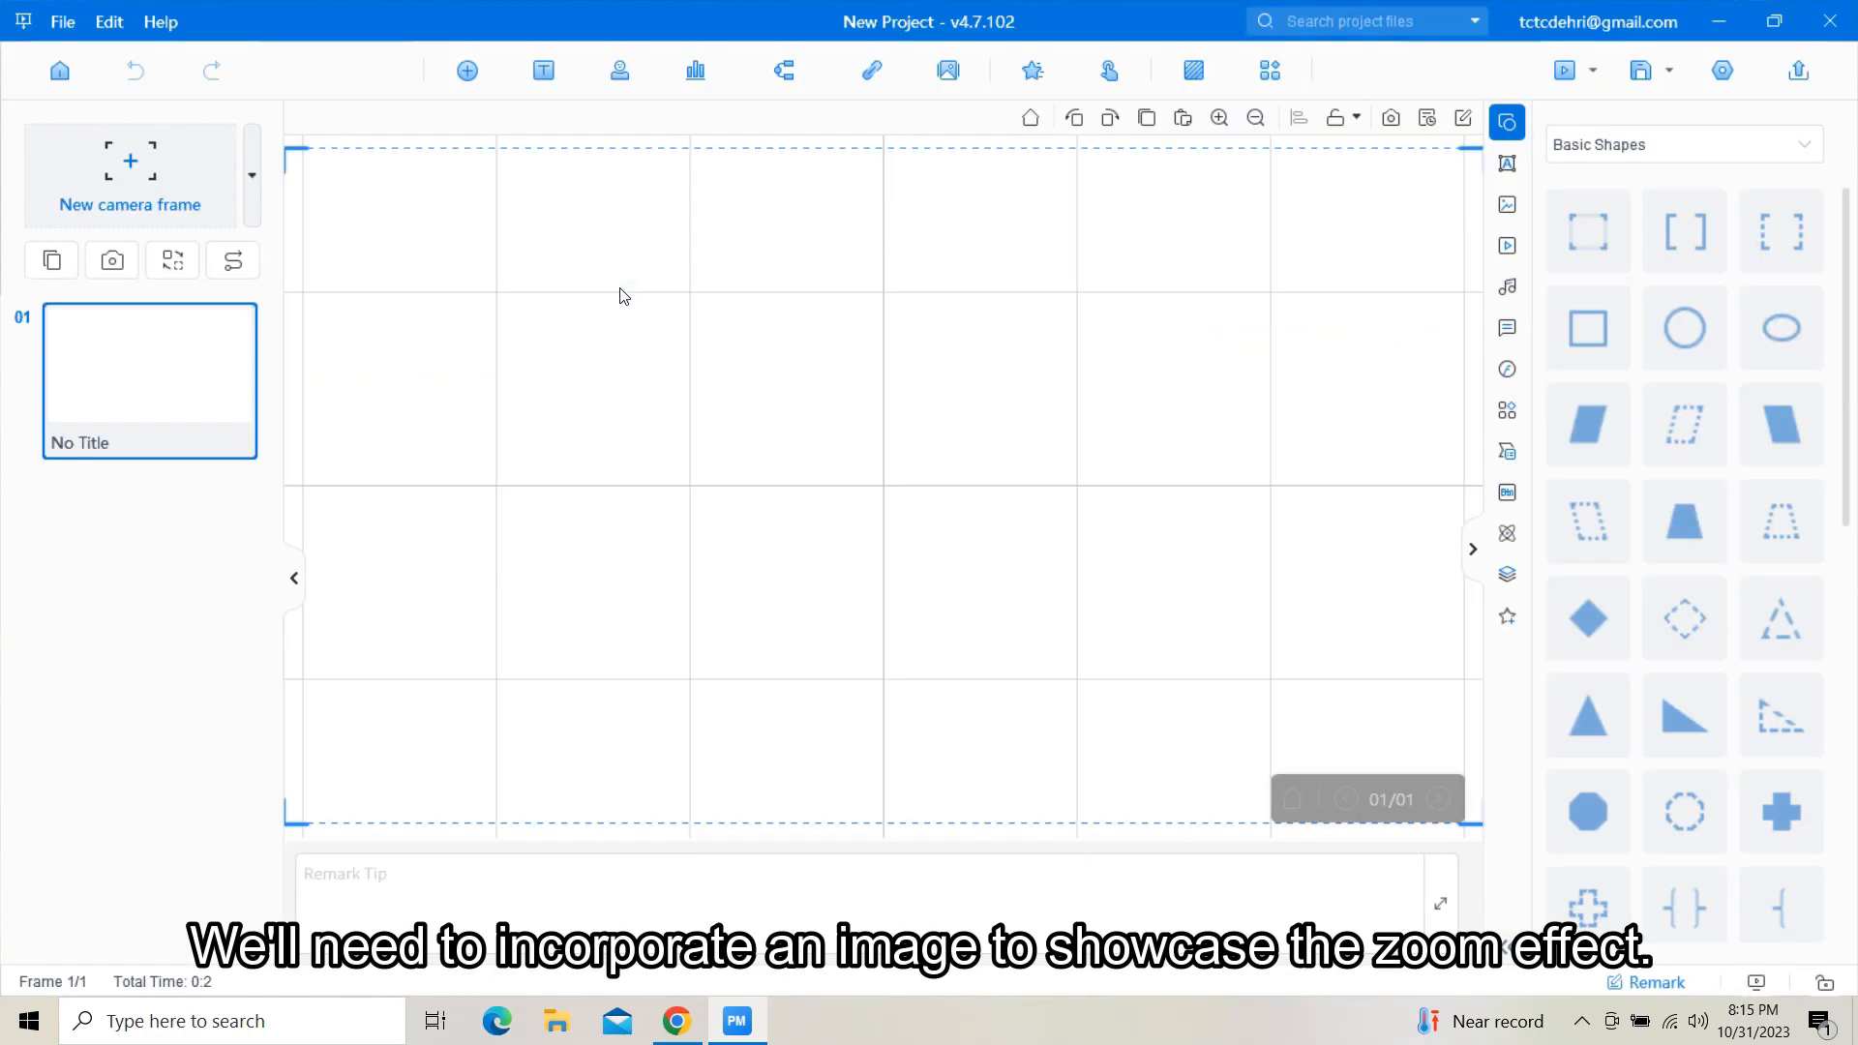
mouse_move(606, 302)
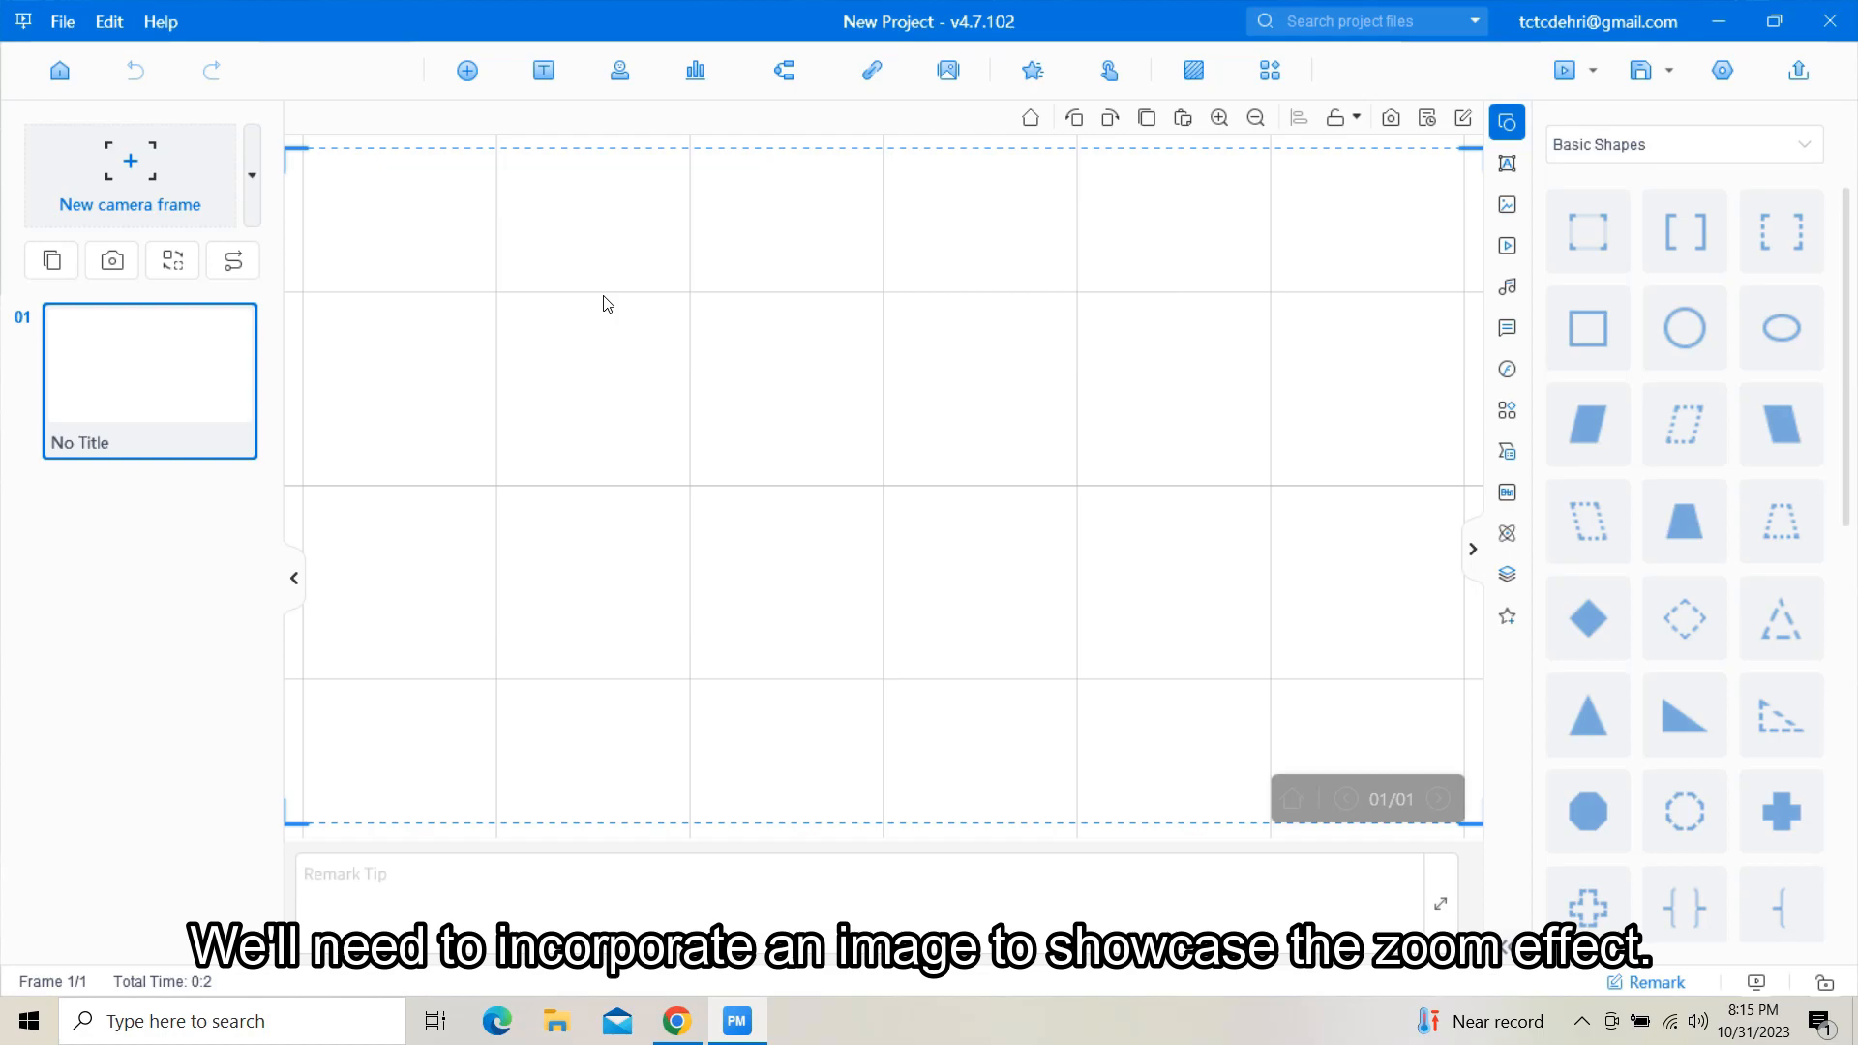
mouse_move(1214, 318)
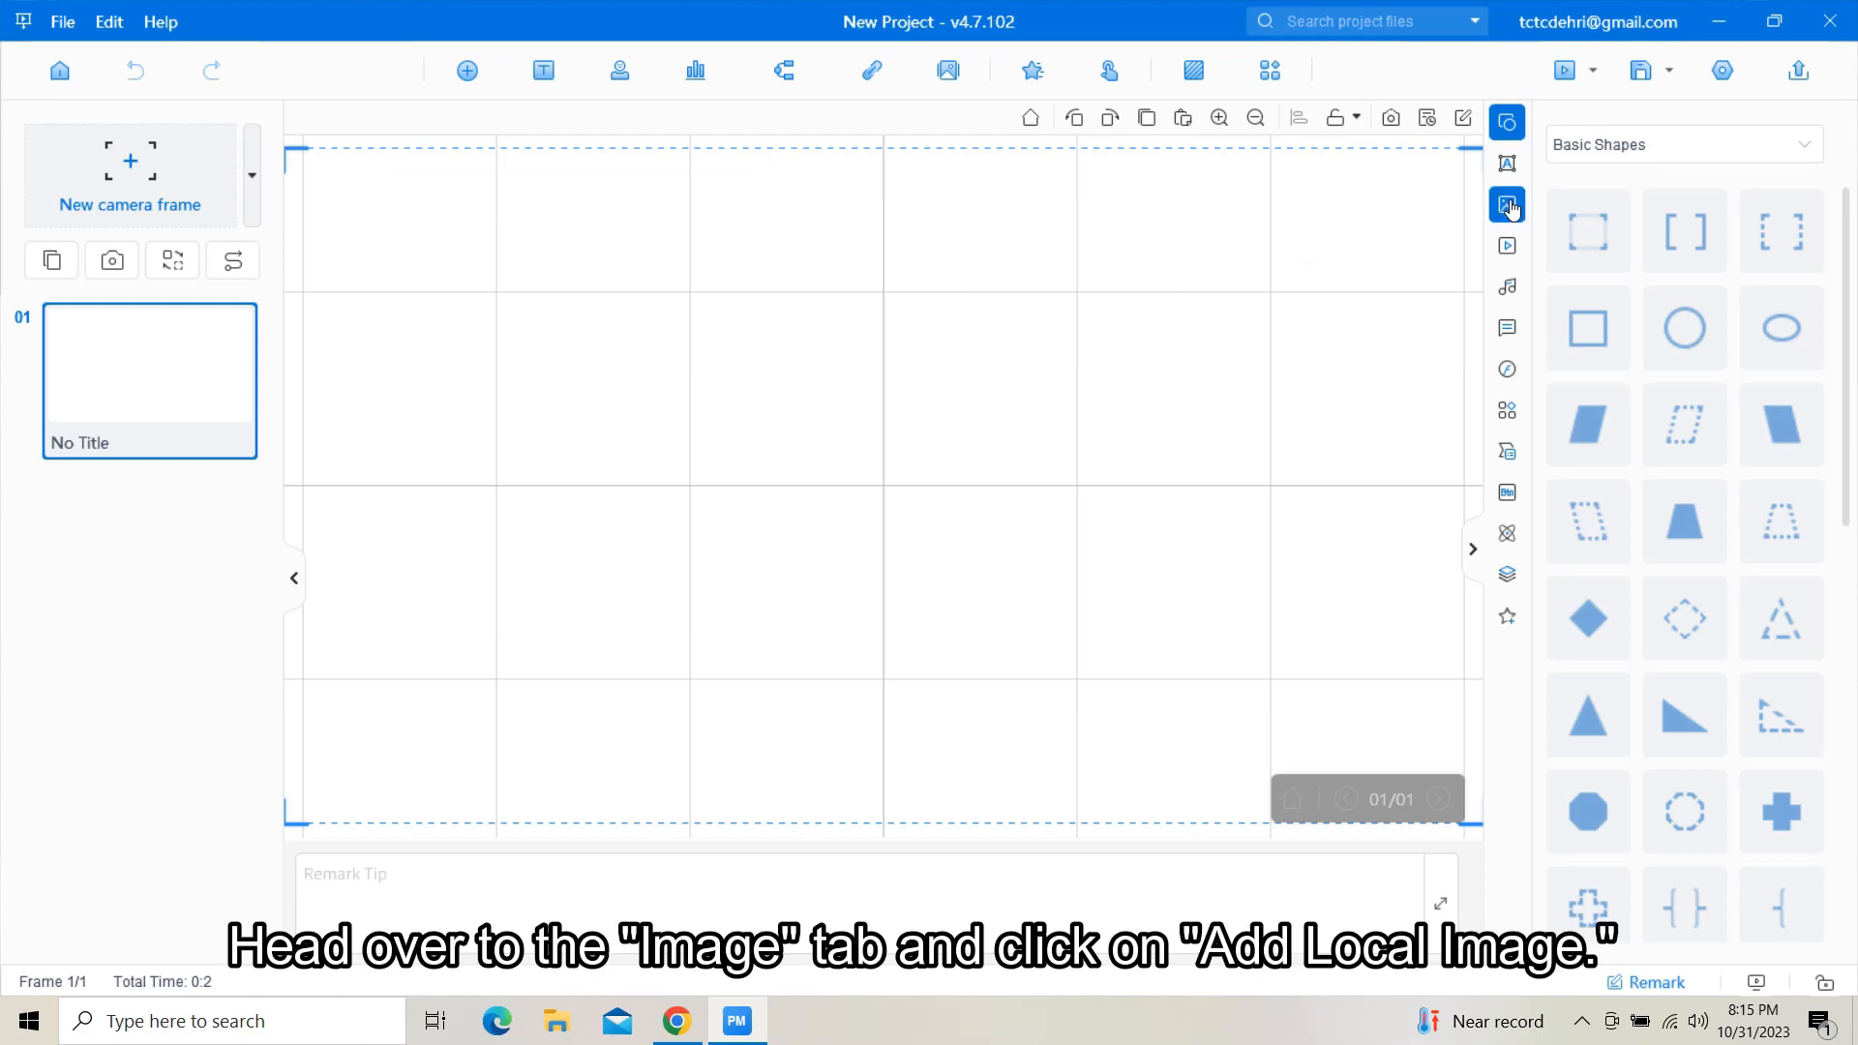
left_click(1508, 204)
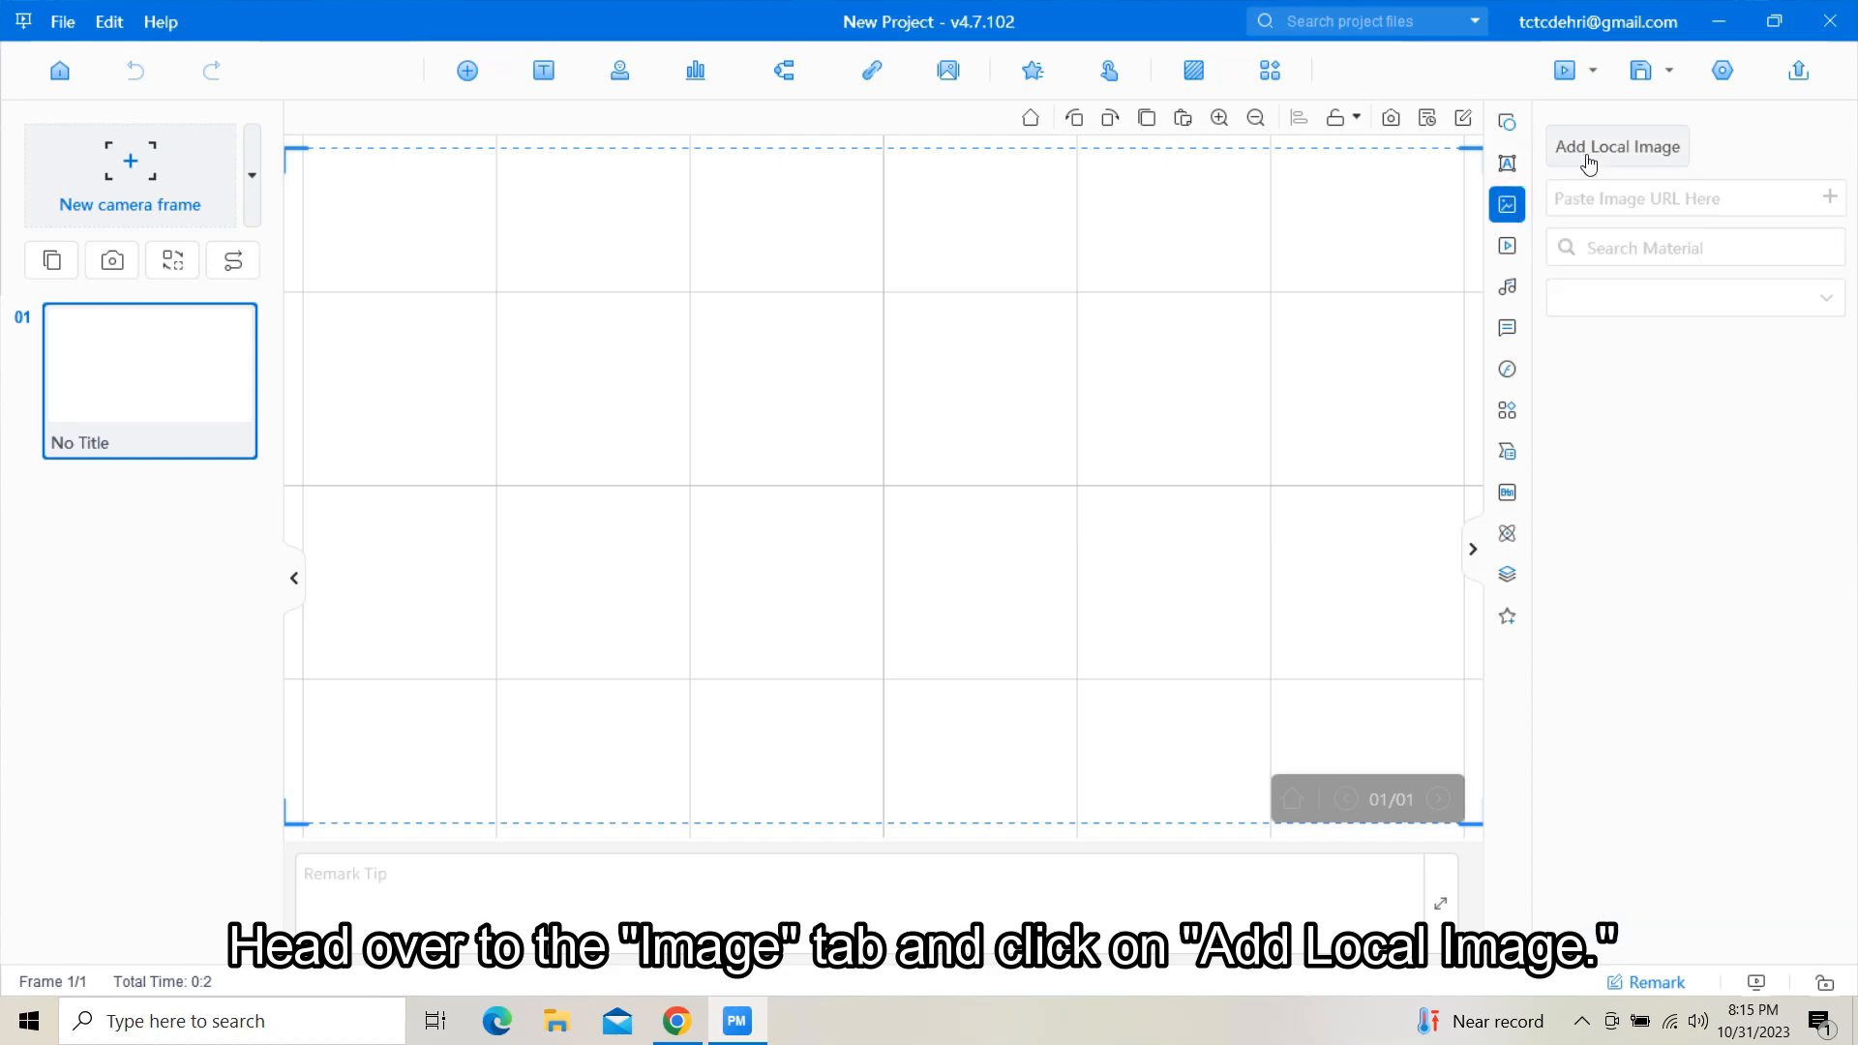
left_click(1617, 146)
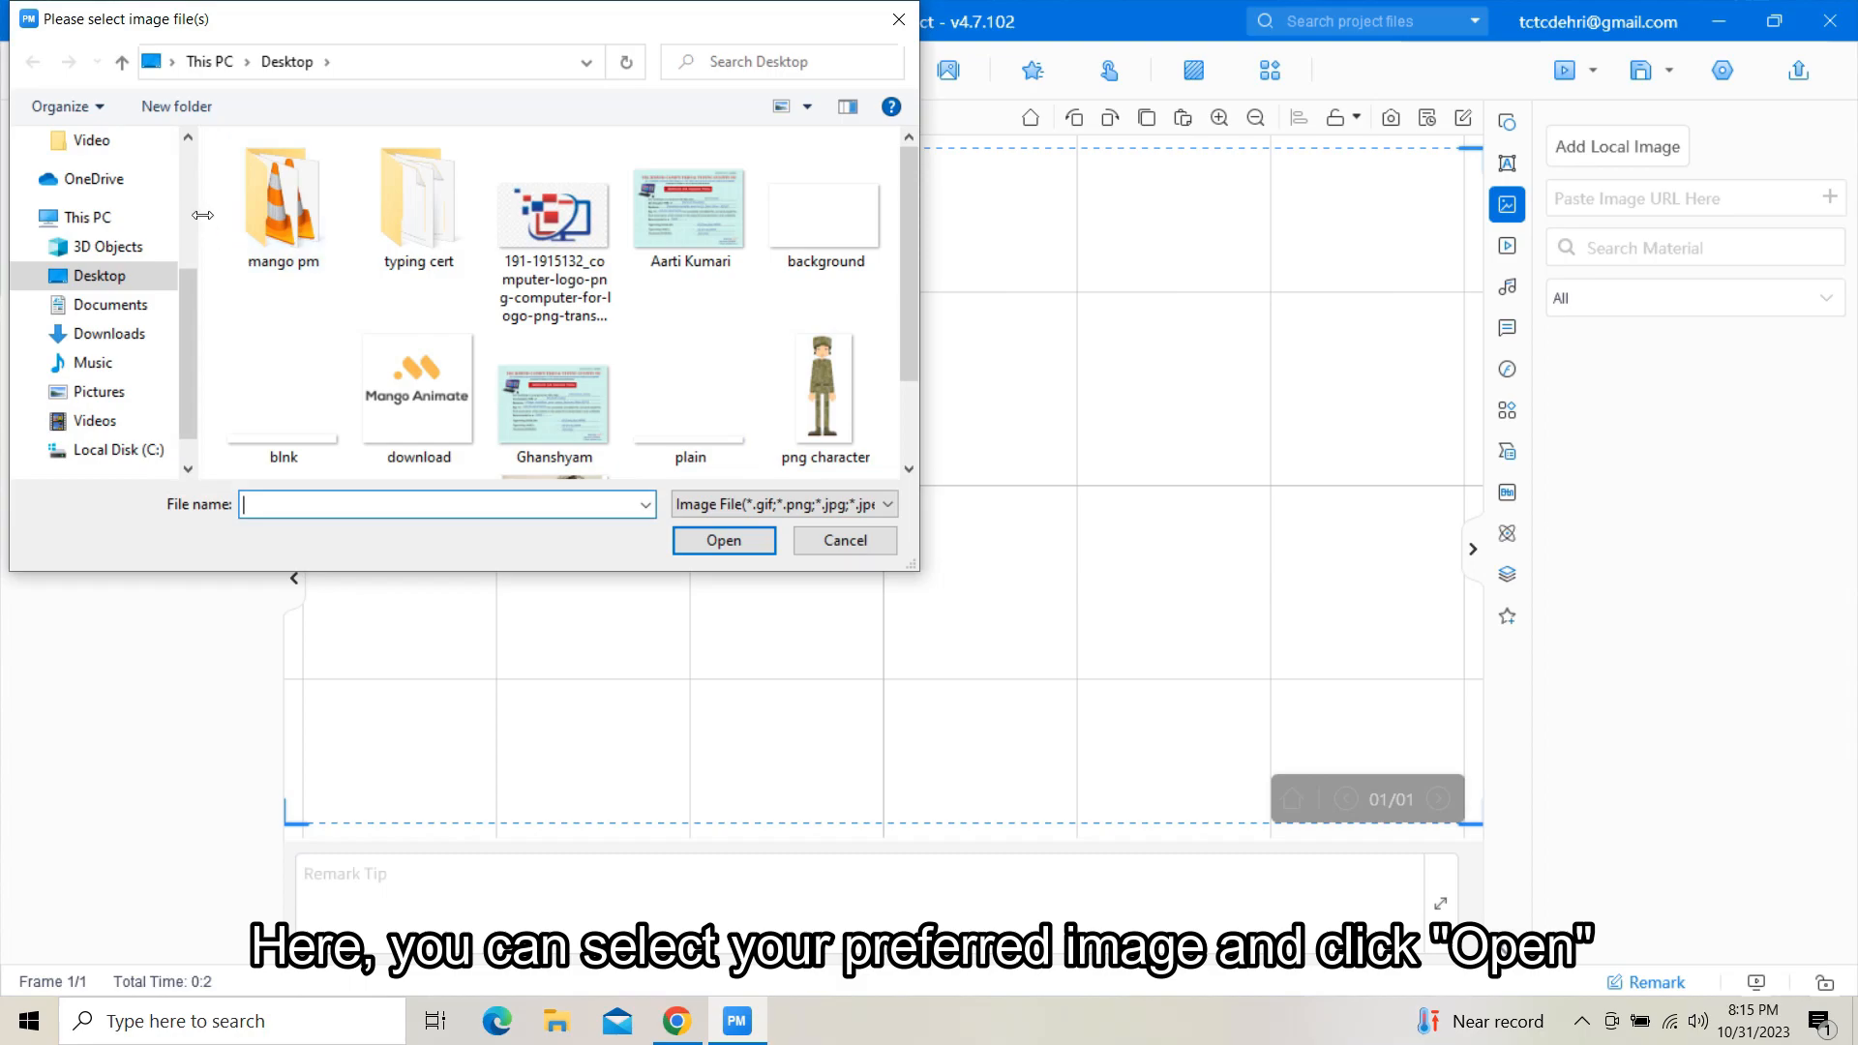
- Browse to Downloads > Compressed > PNG > 480px and insert the monster image
left_click(109, 218)
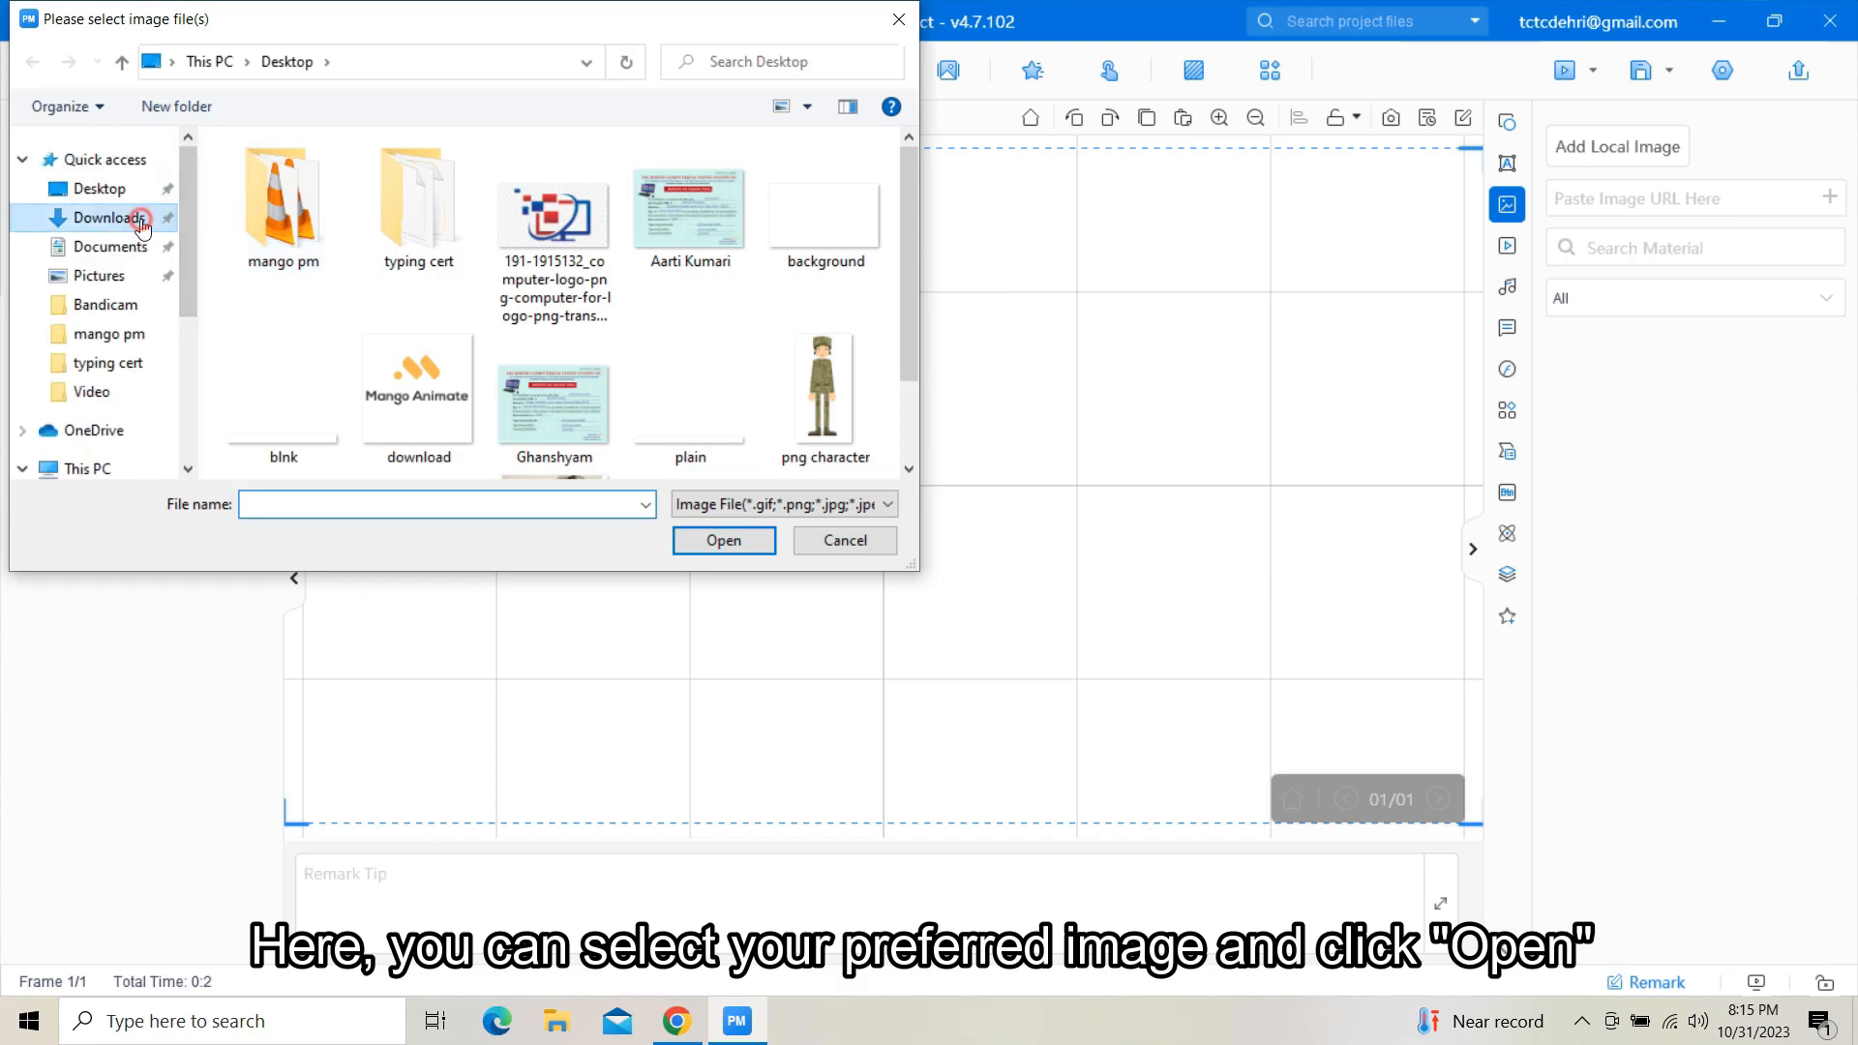
left_click(114, 217)
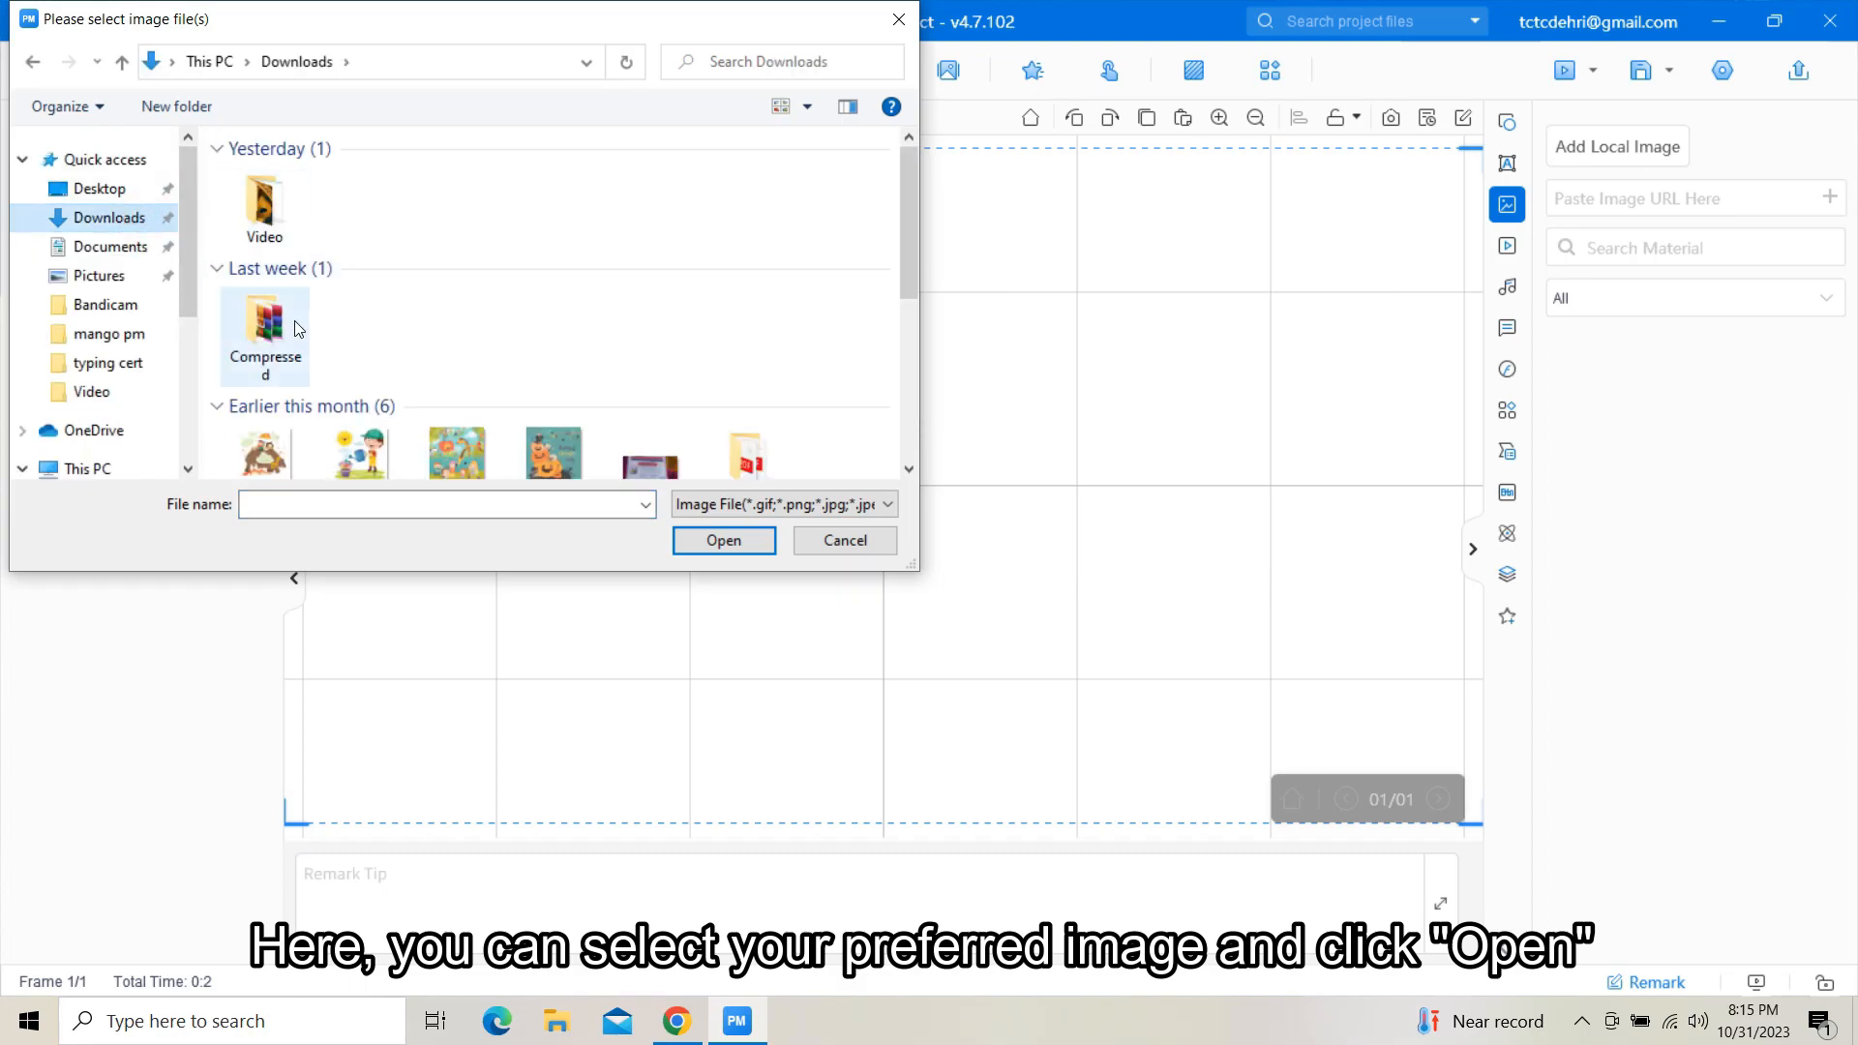
double_click(264, 336)
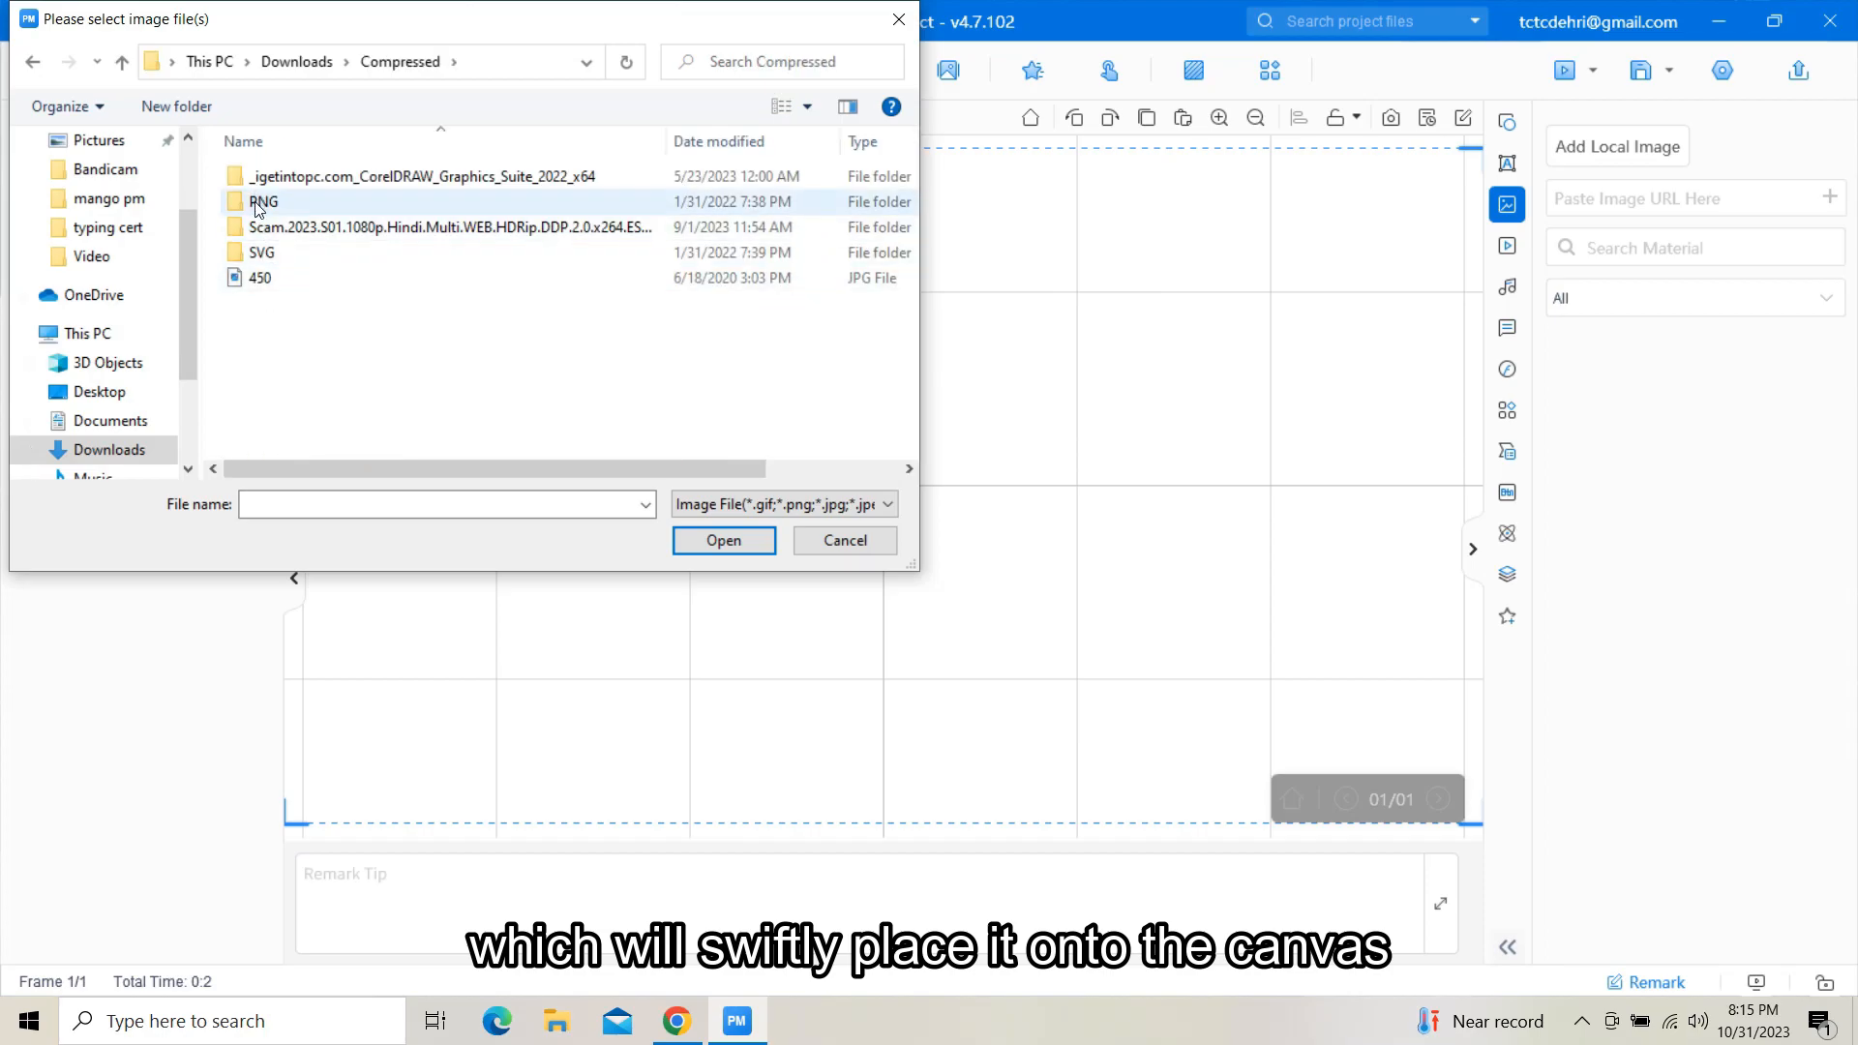
double_click(263, 201)
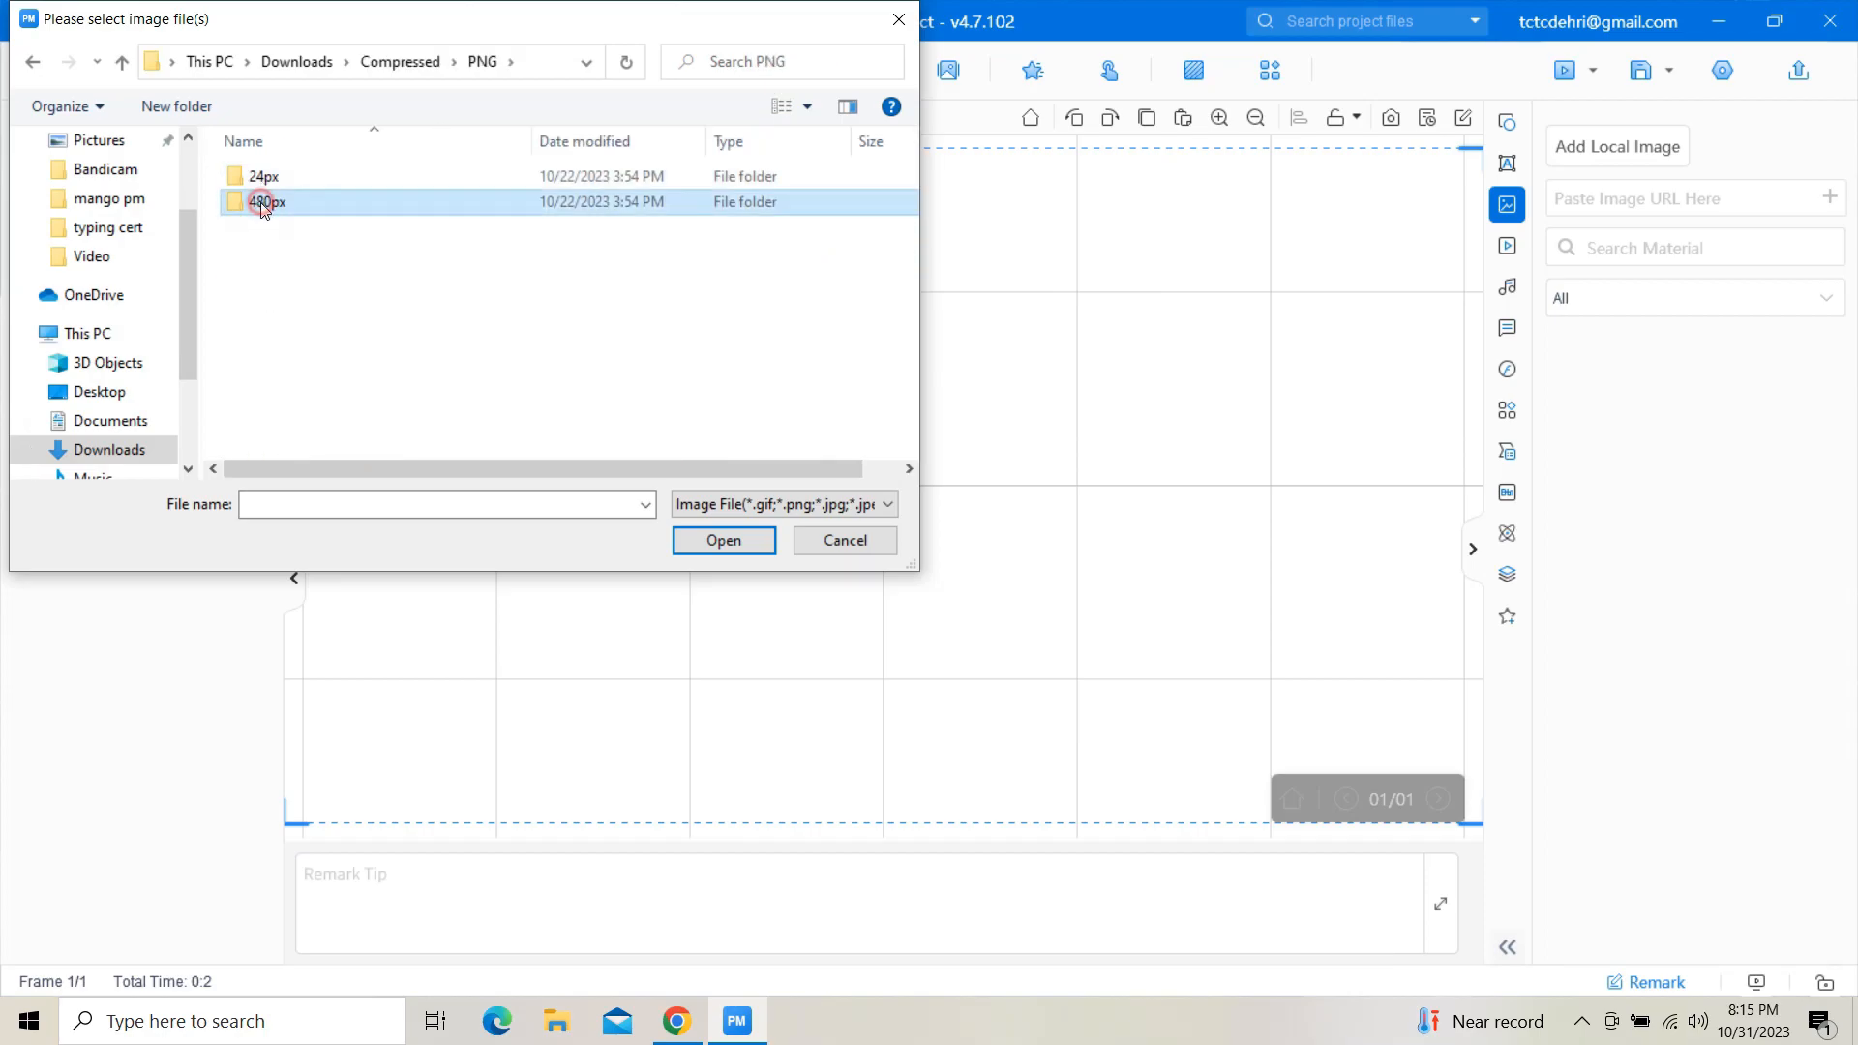
double_click(263, 201)
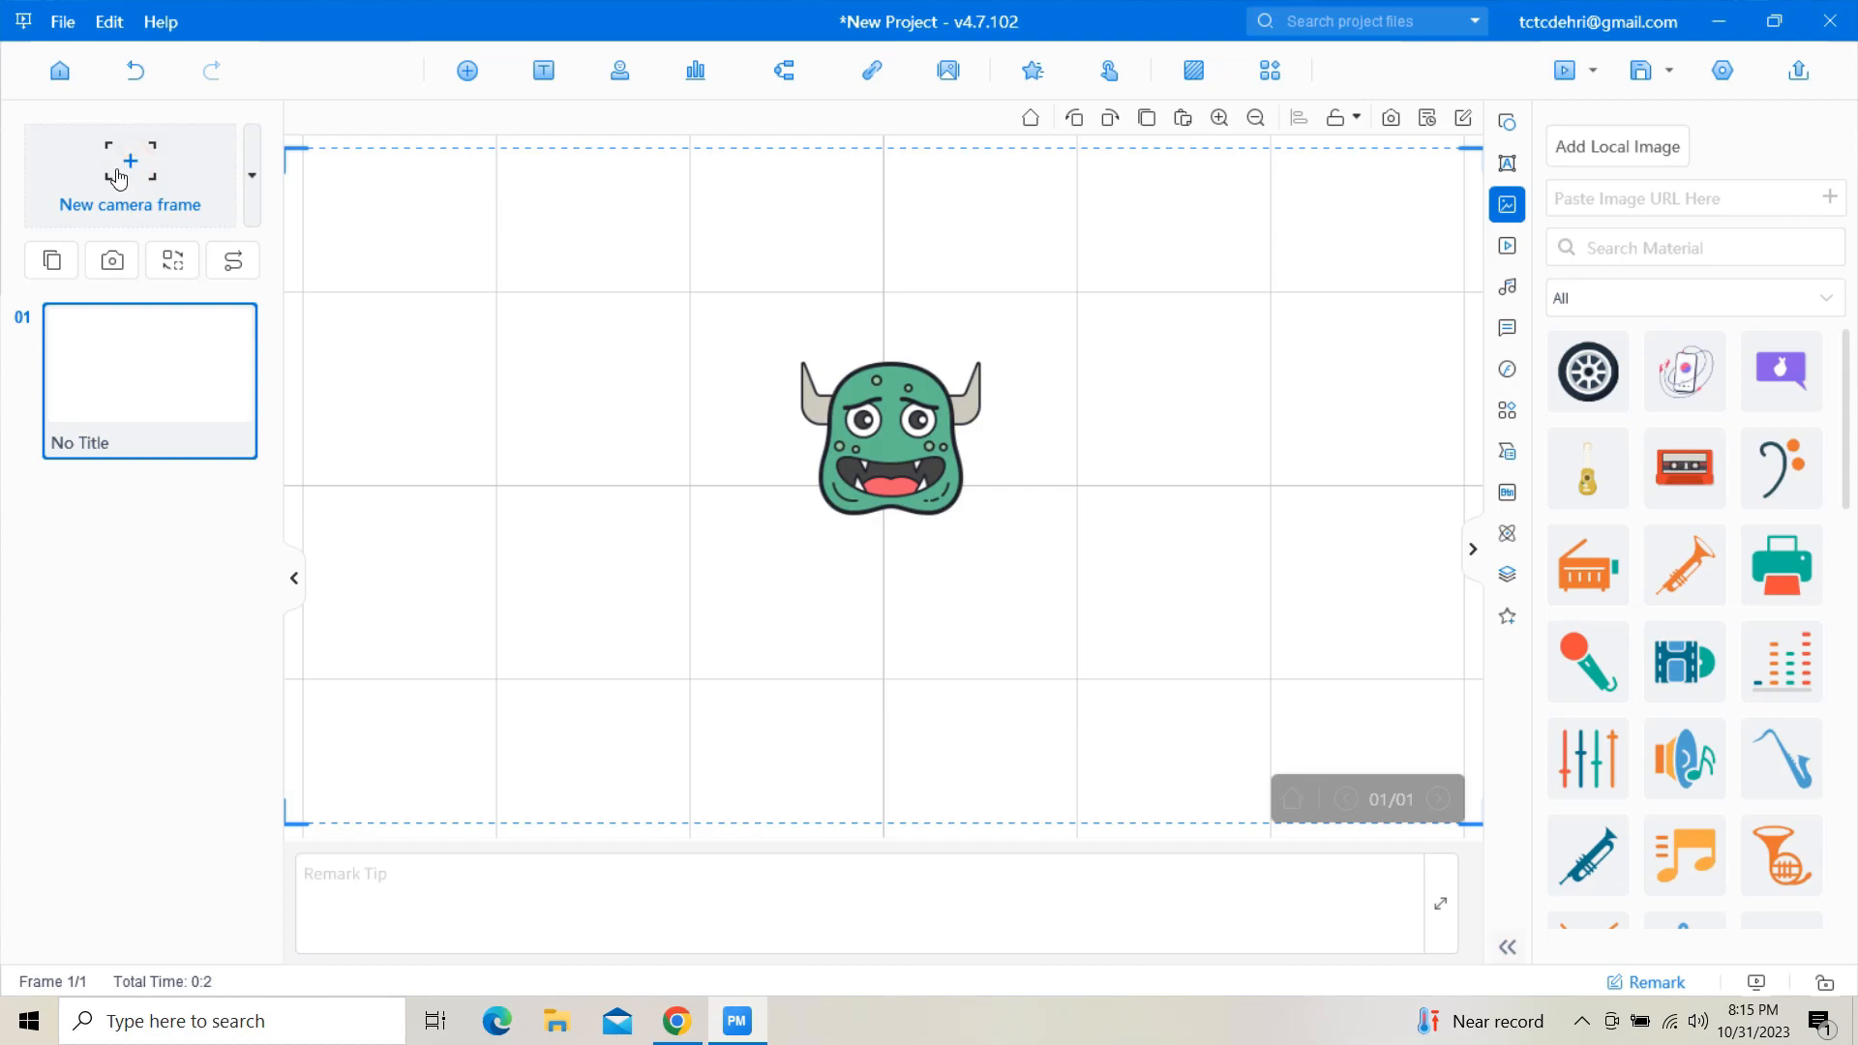
- Add camera frame 02 around the monster face and preview the zoom from frame 01
left_click(129, 175)
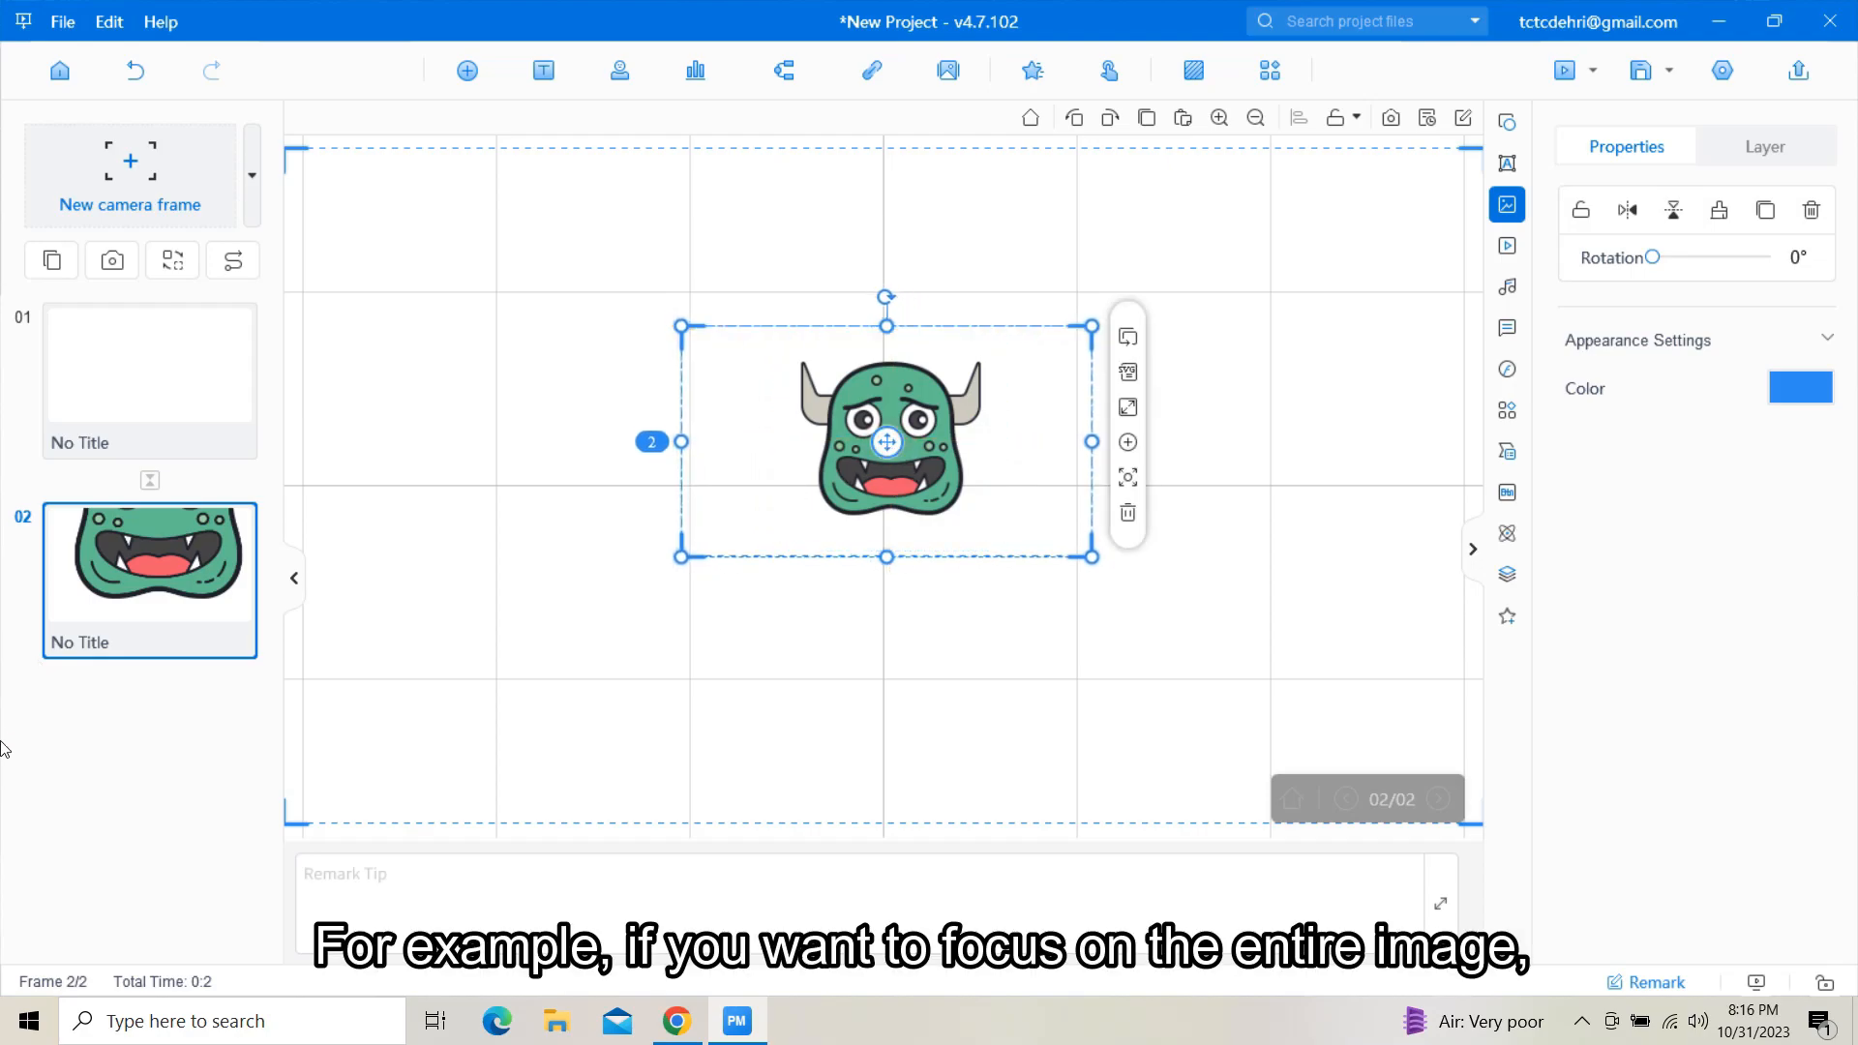
mouse_move(71, 427)
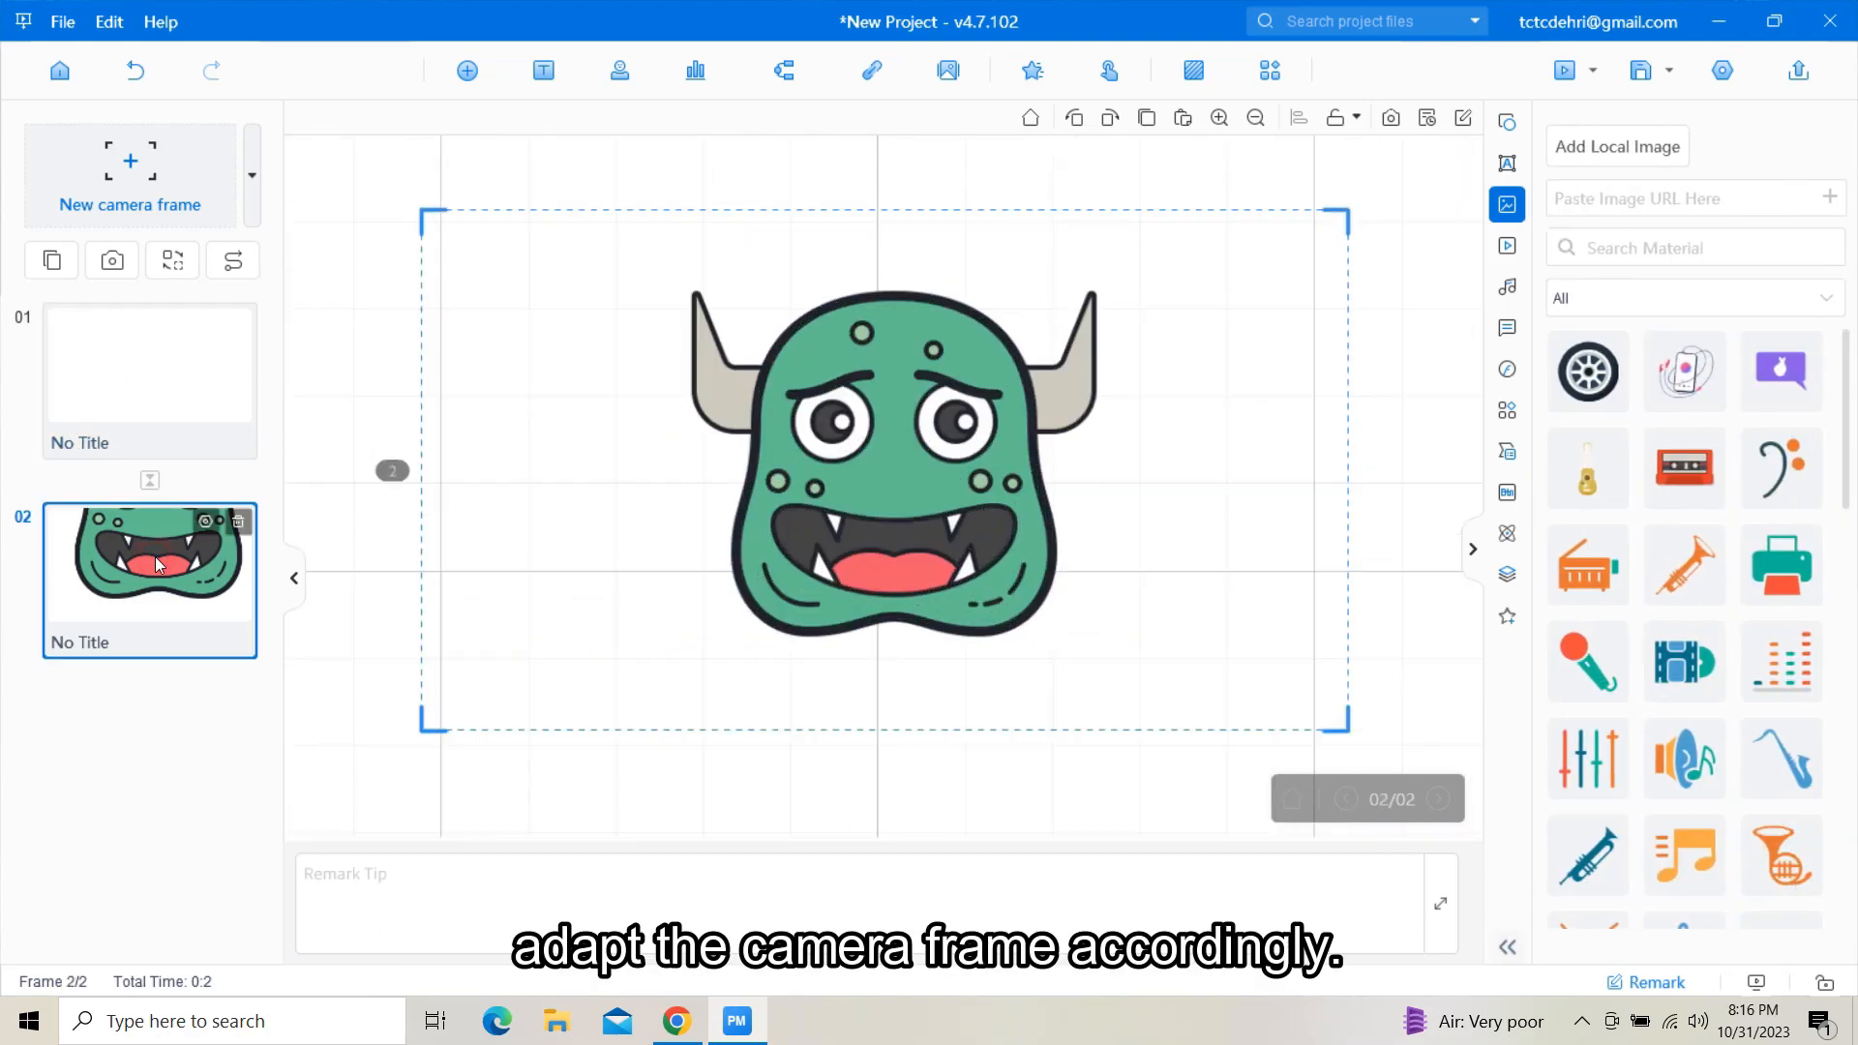
left_click(148, 379)
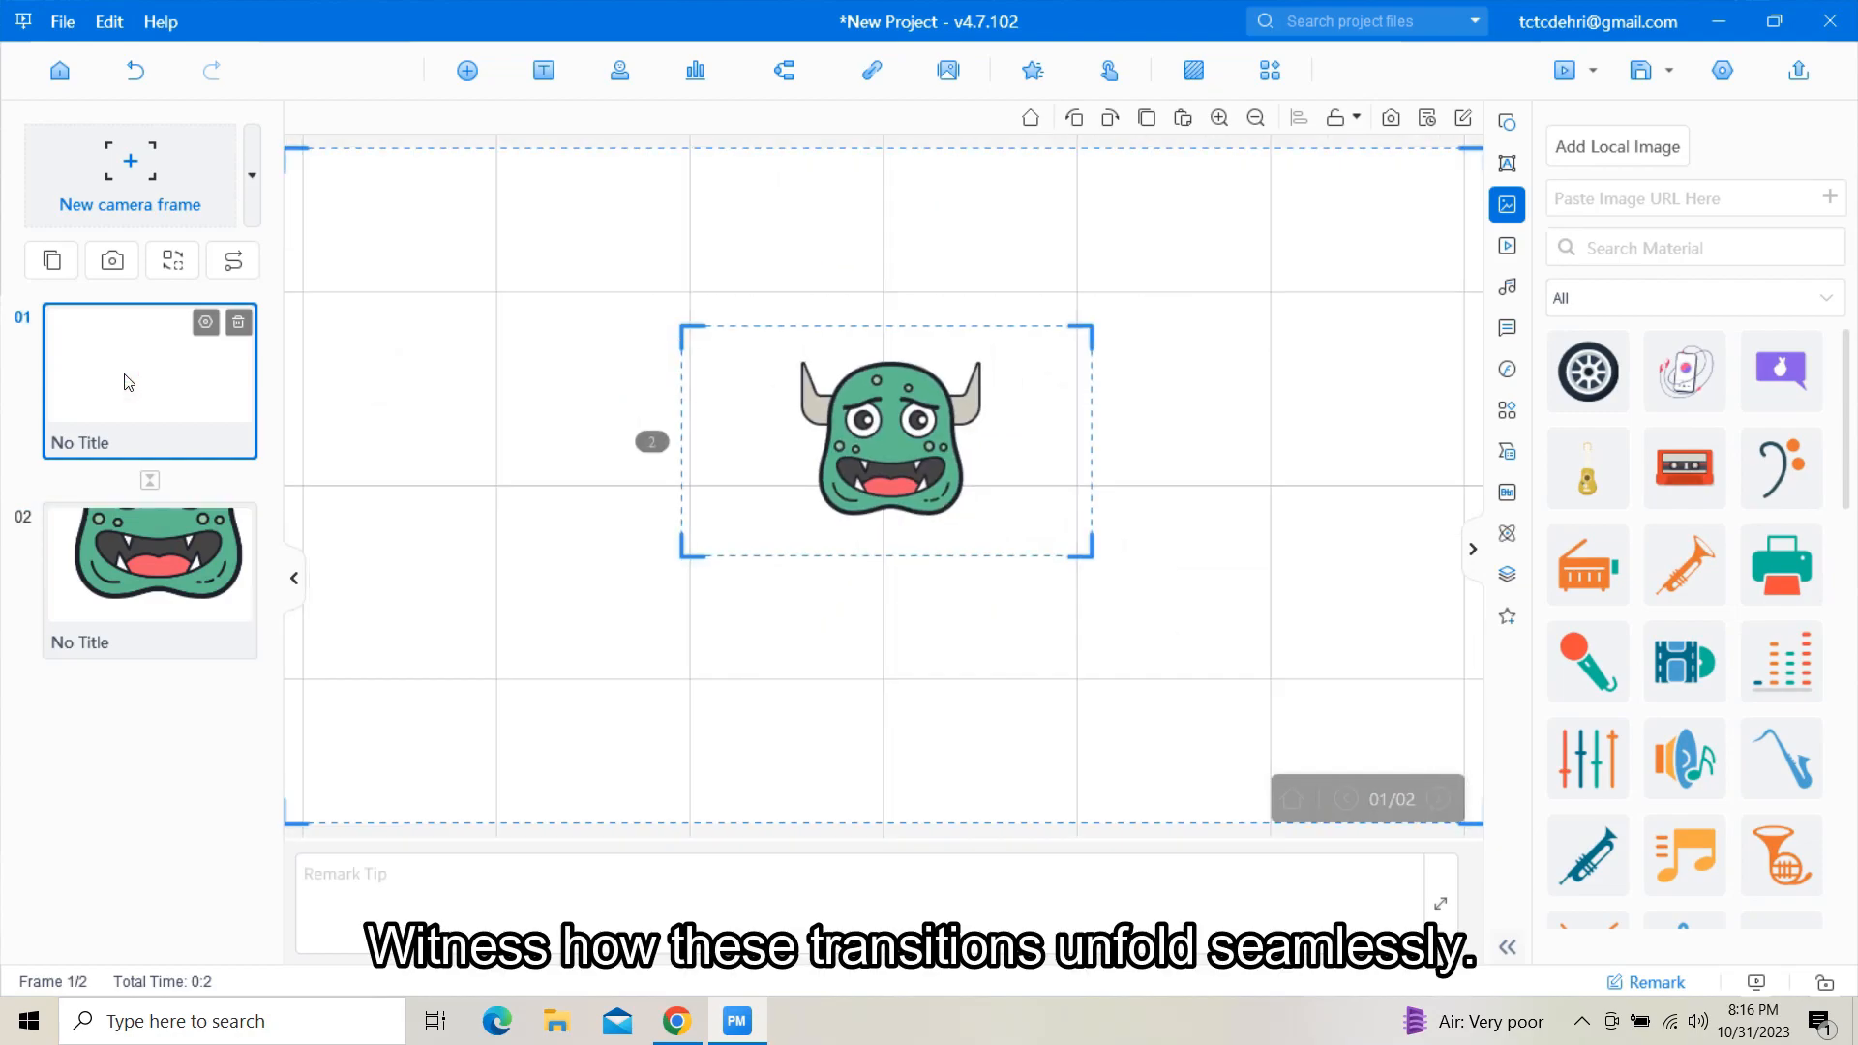
left_click(148, 580)
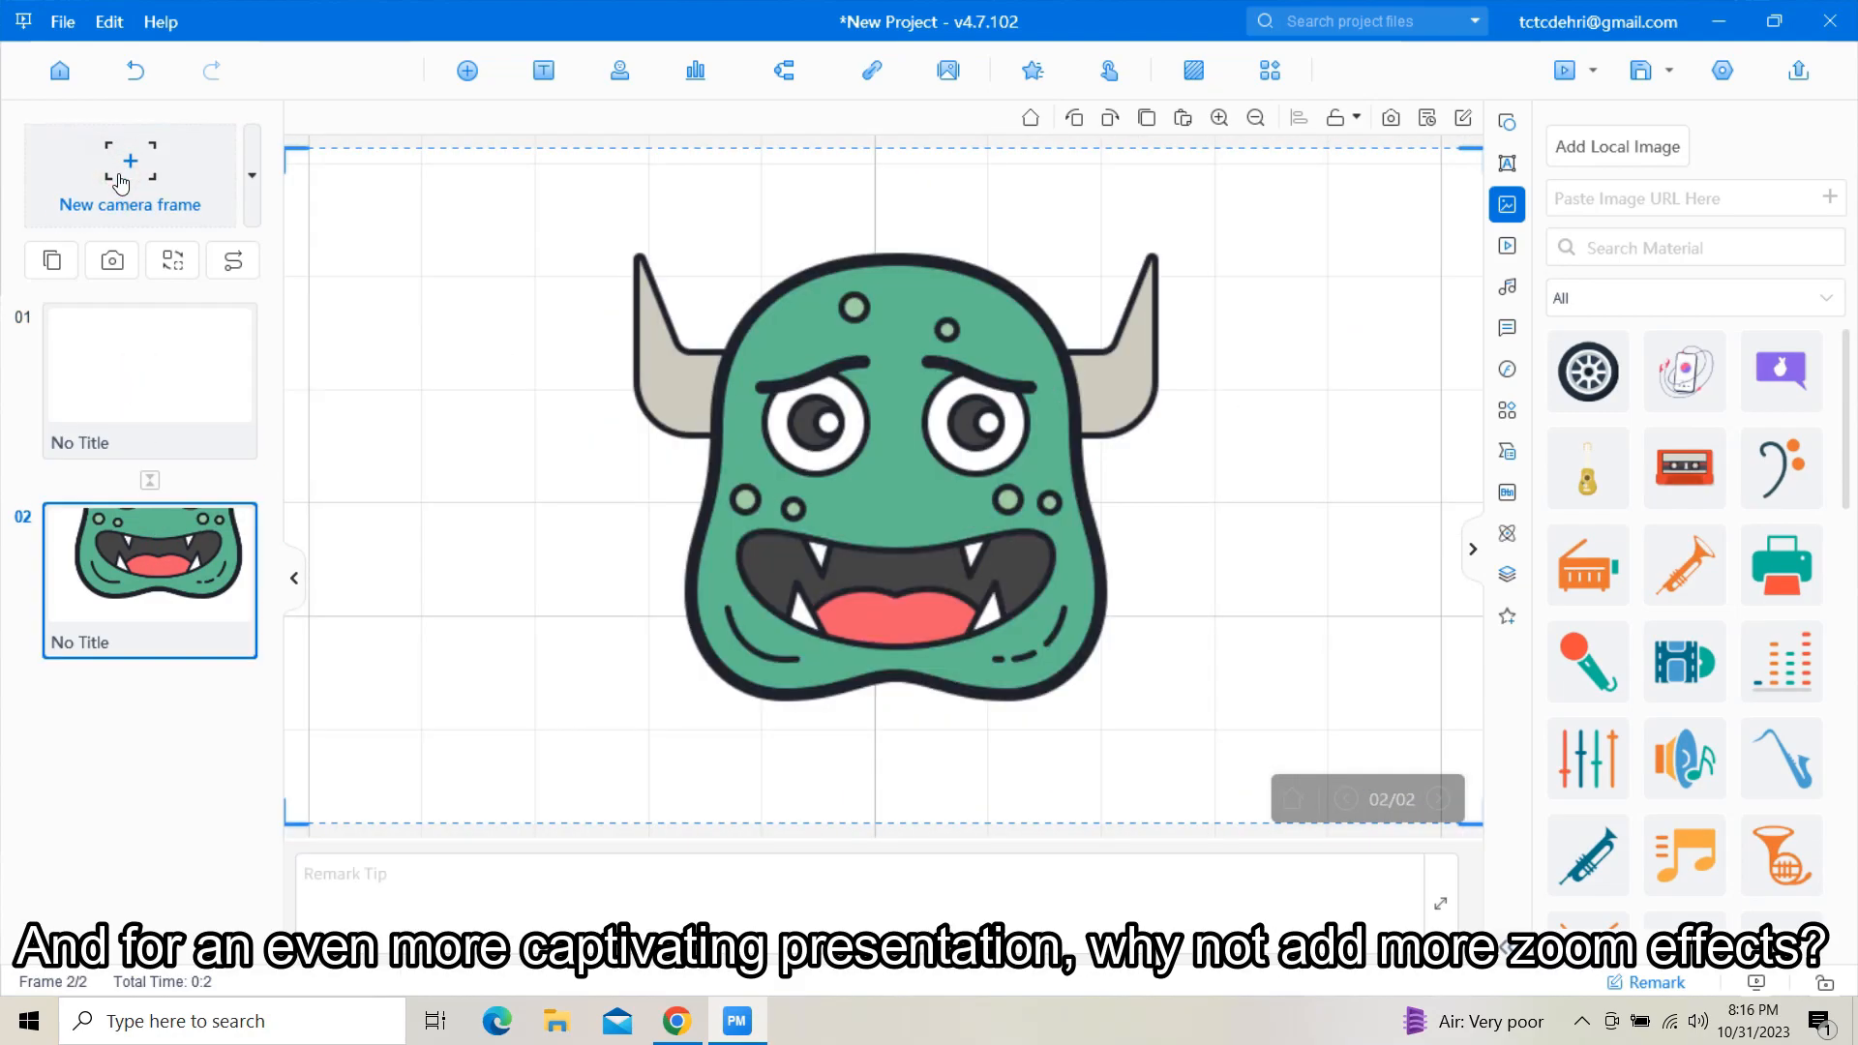
- Add camera frame 03 around the monster's mouth and preview the sequence from frame 01
left_click(129, 172)
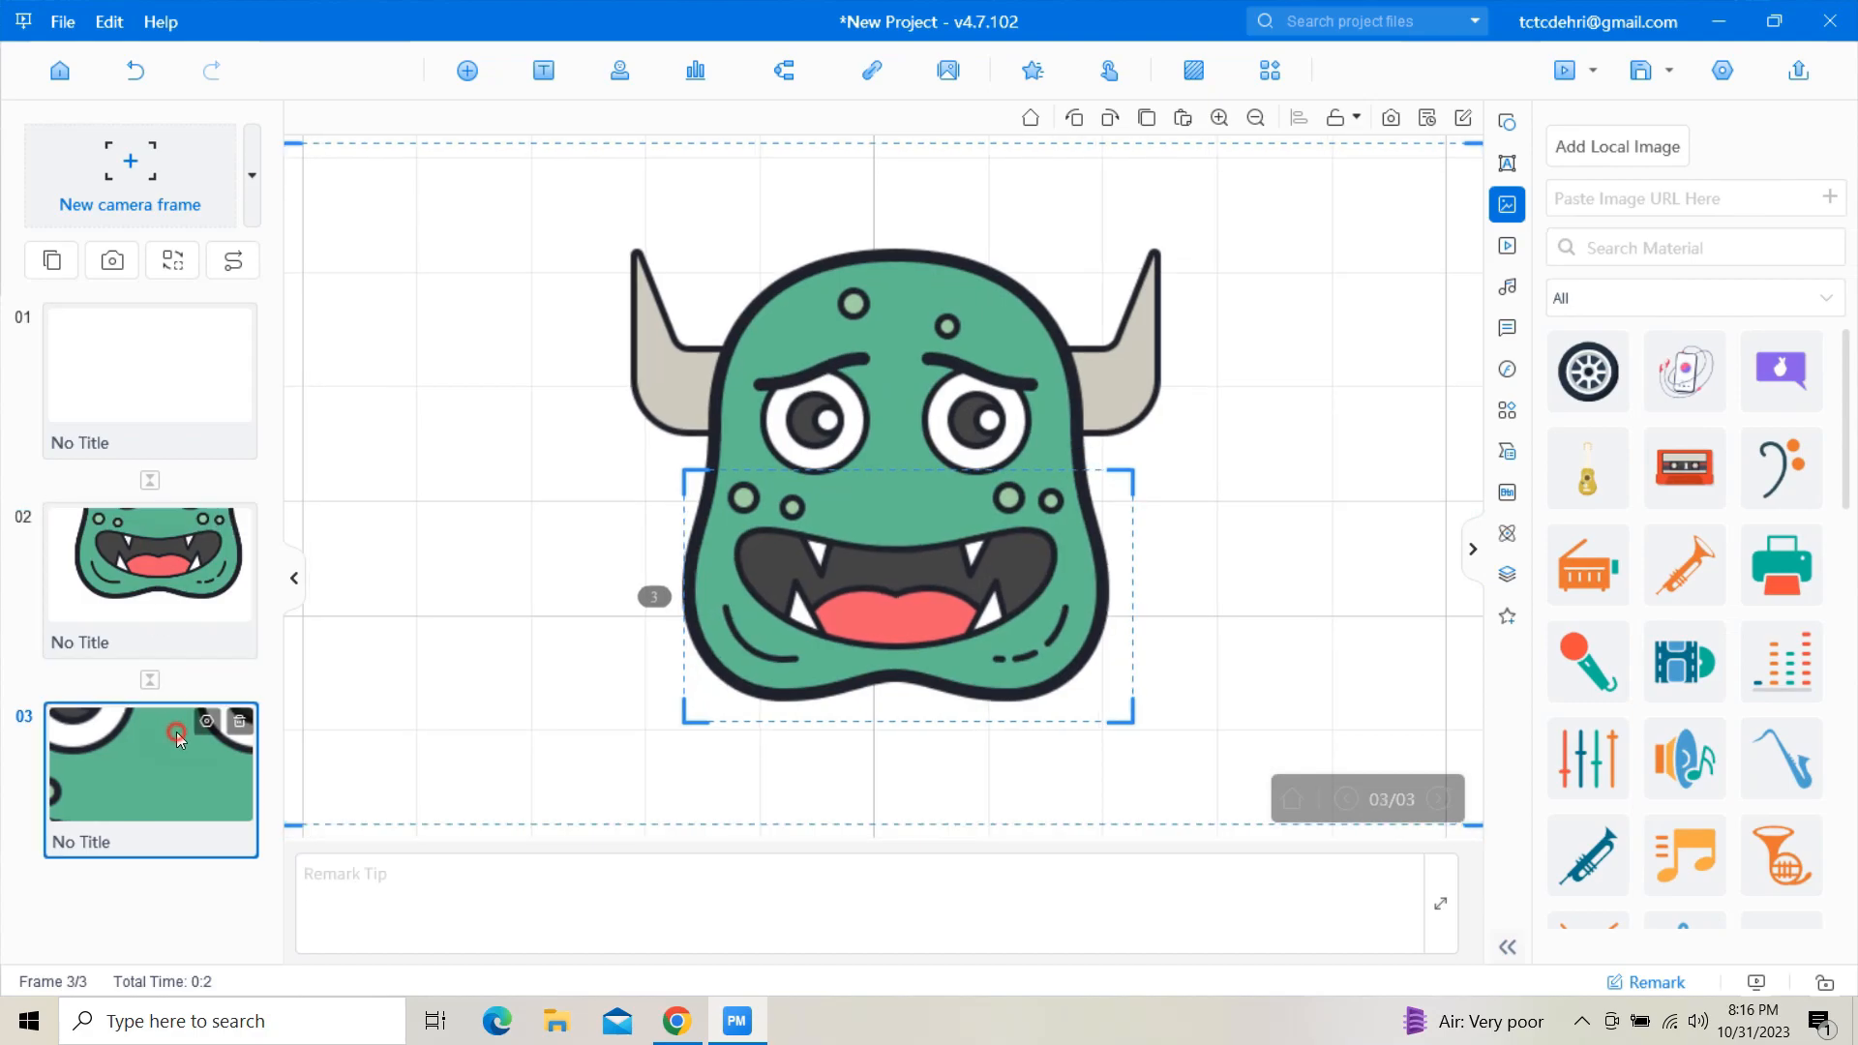
left_click(148, 379)
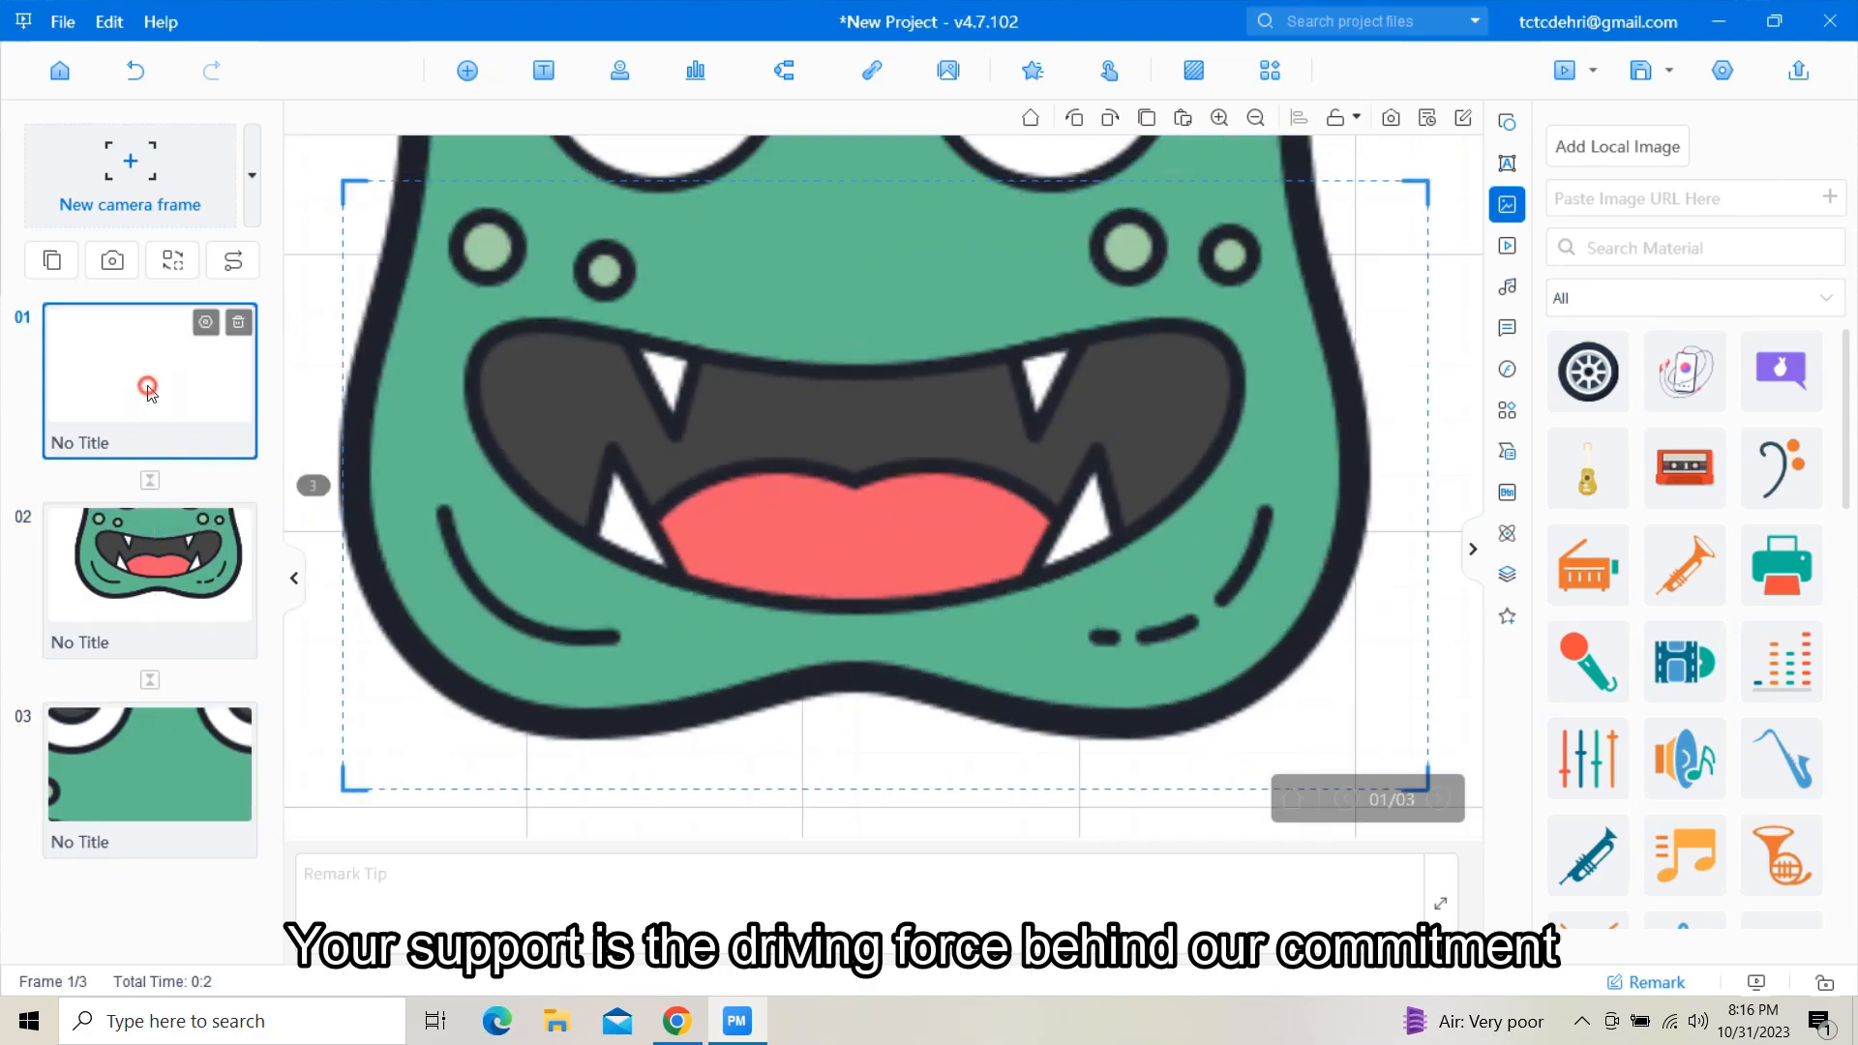
left_click(1254, 117)
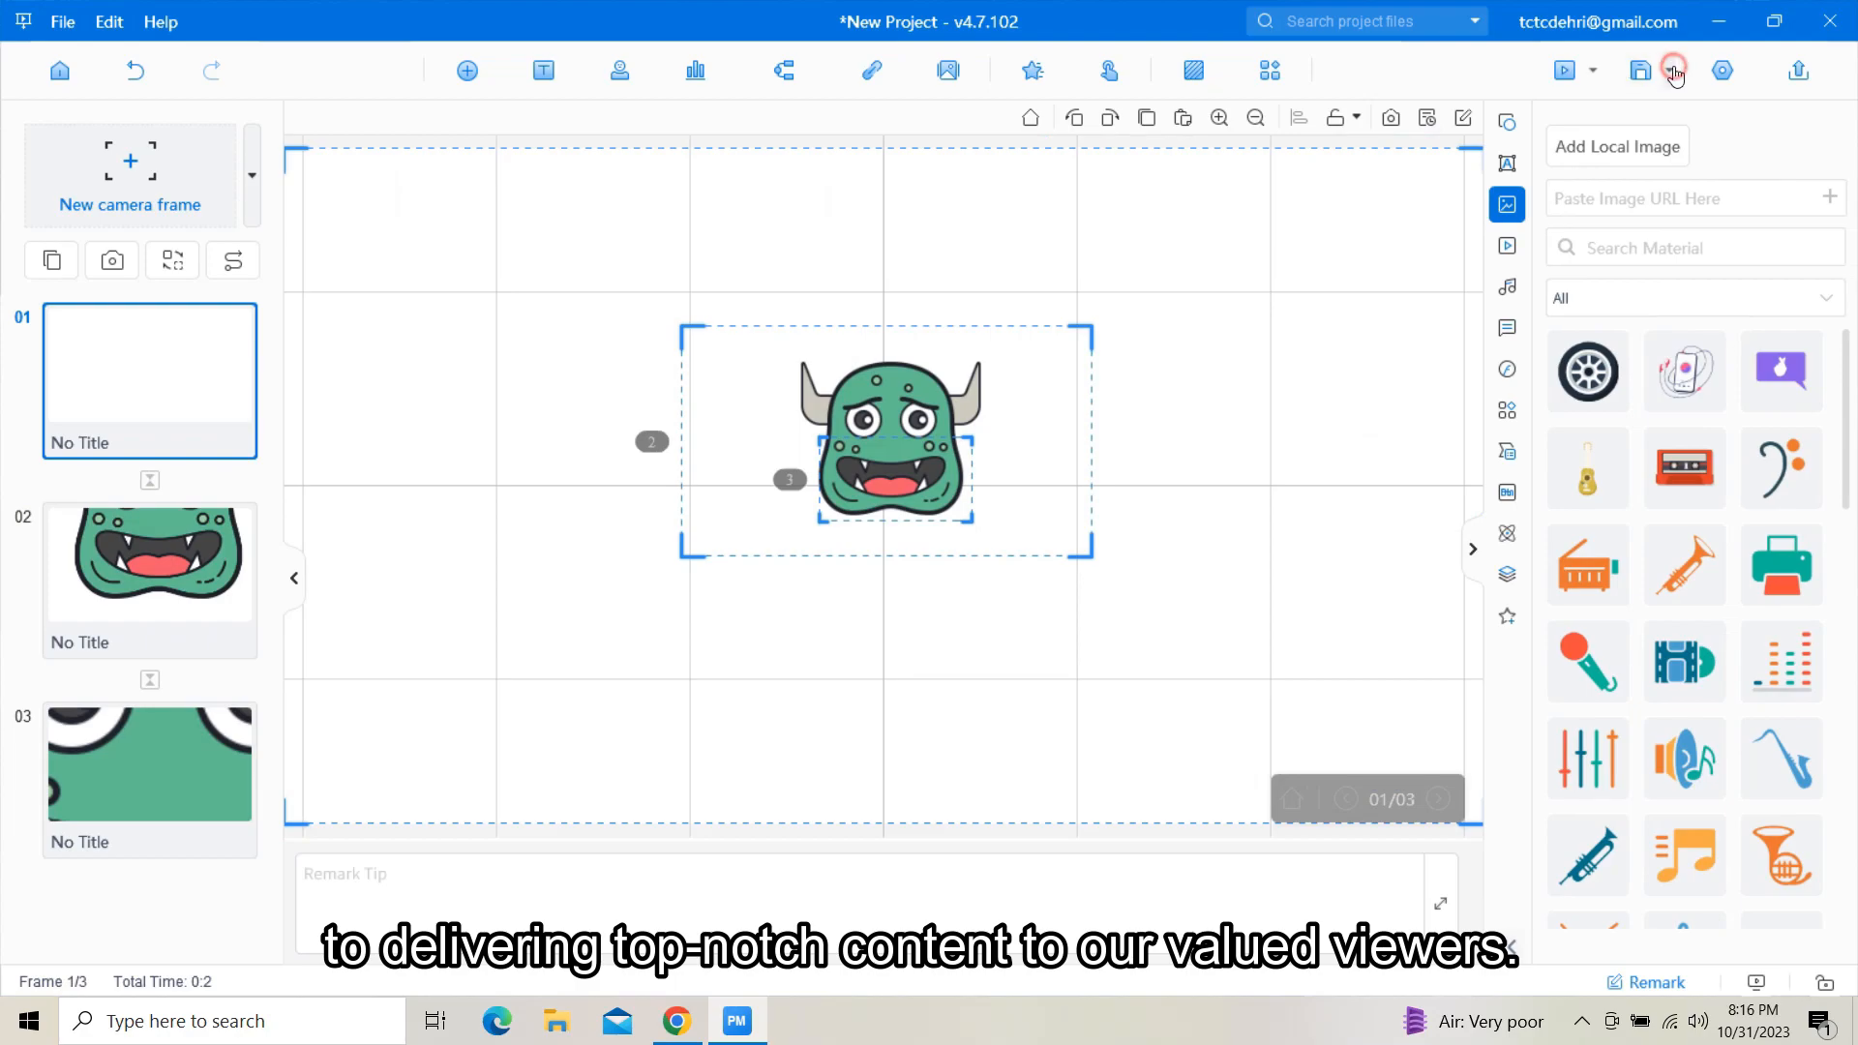
- Save the three-frame monster zoom project from the top-right toolbar
left_click(1673, 71)
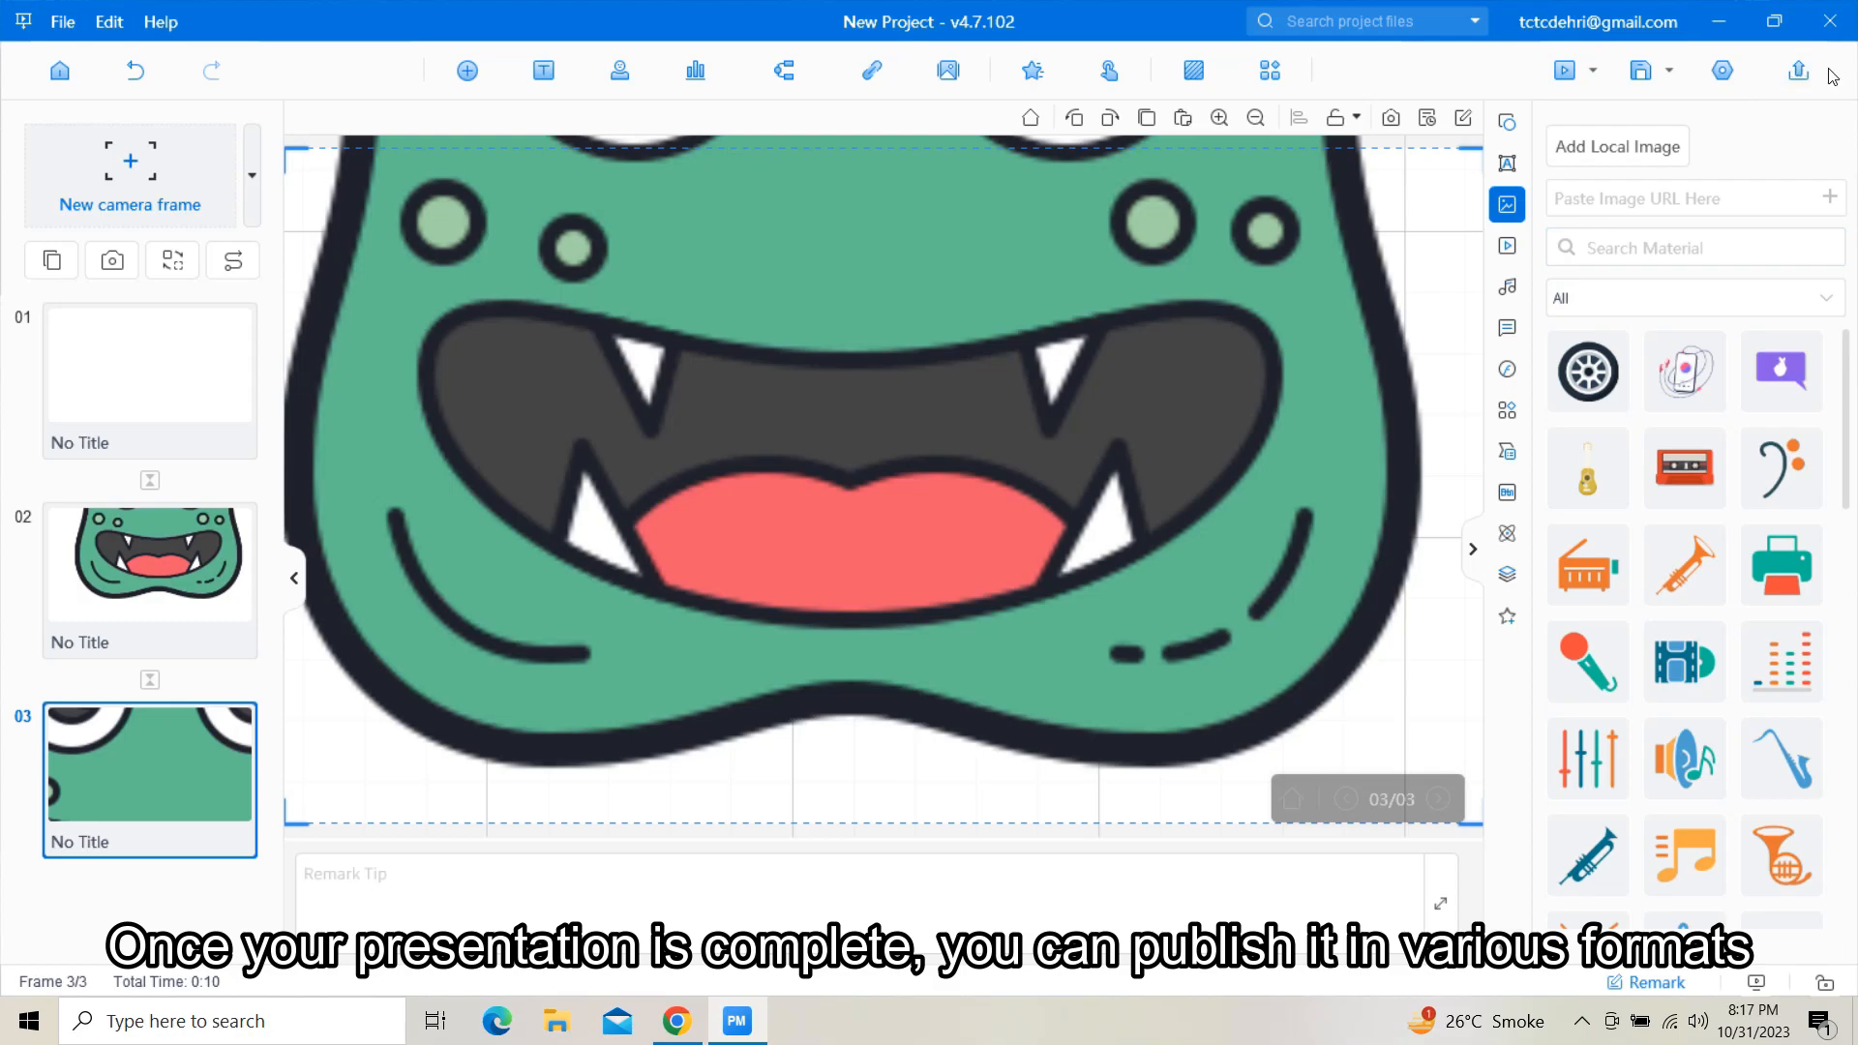
- Publish the presentation as a 1080HD video to the Desktop and start rendering
left_click(1796, 70)
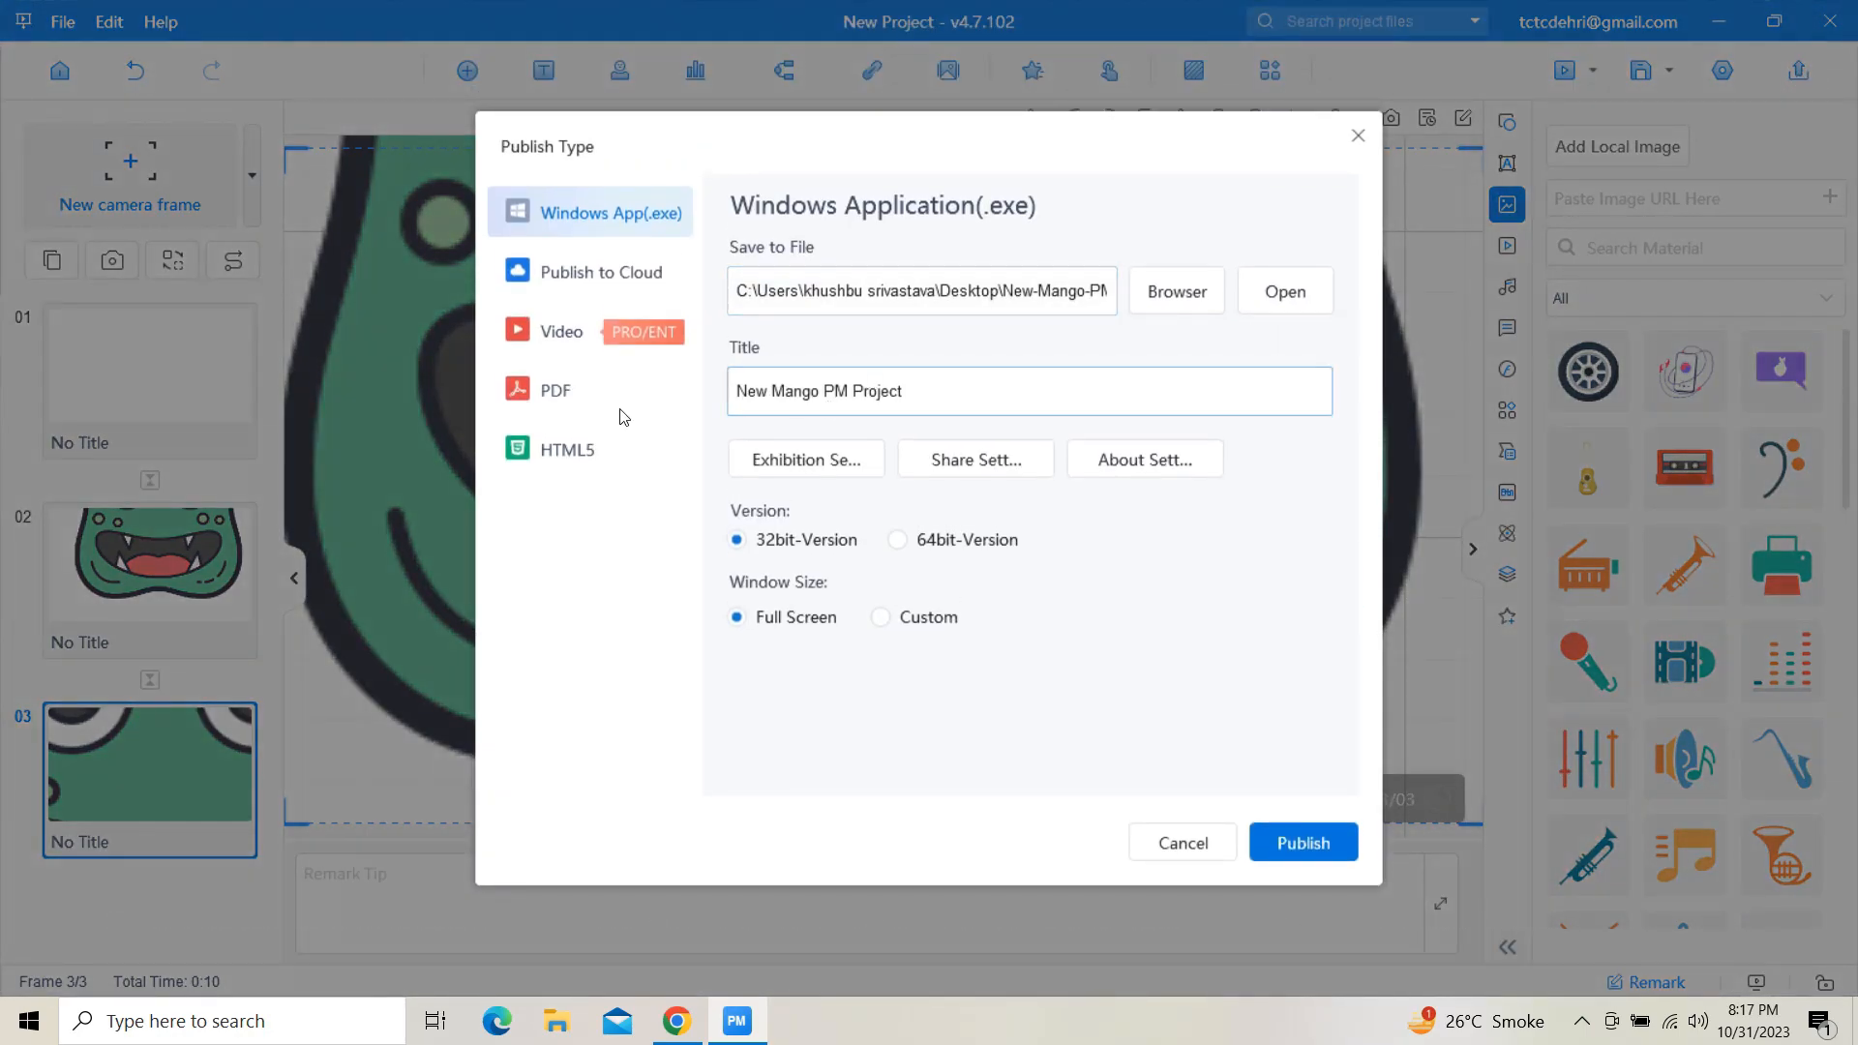
left_click(564, 331)
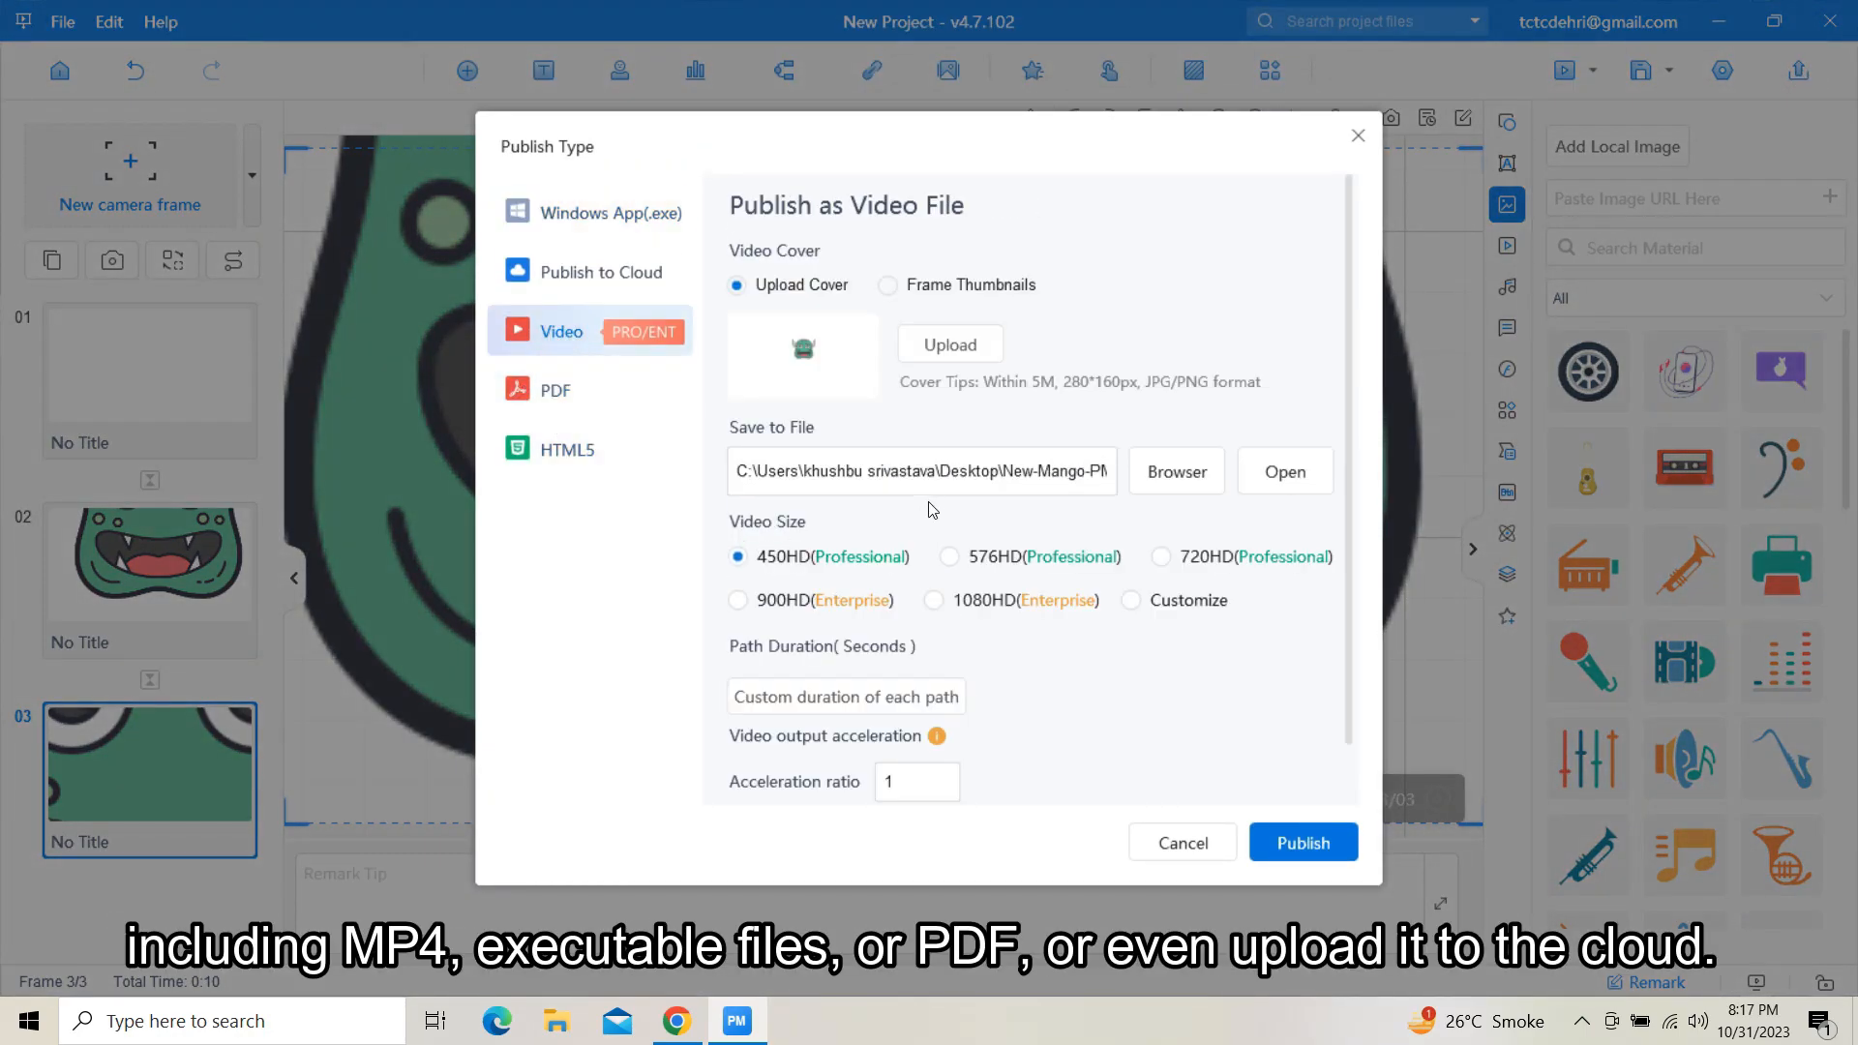
mouse_move(841, 649)
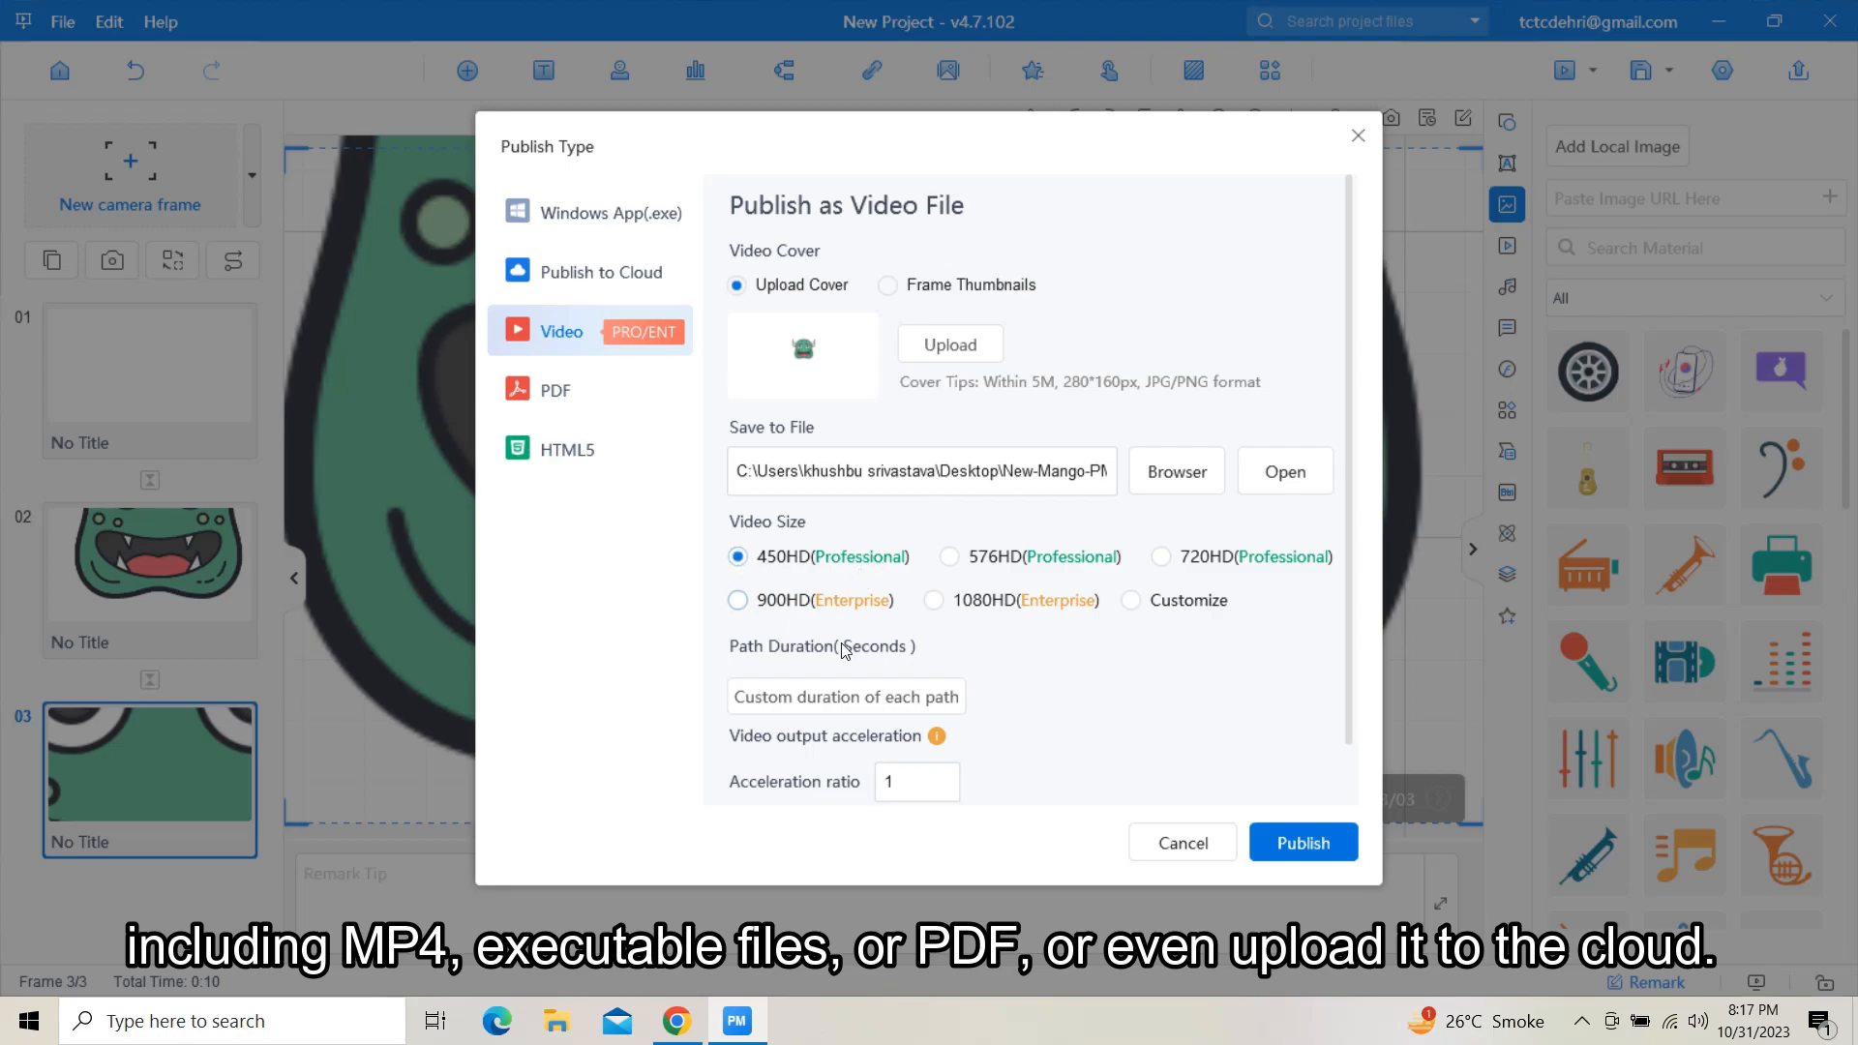
left_click(935, 600)
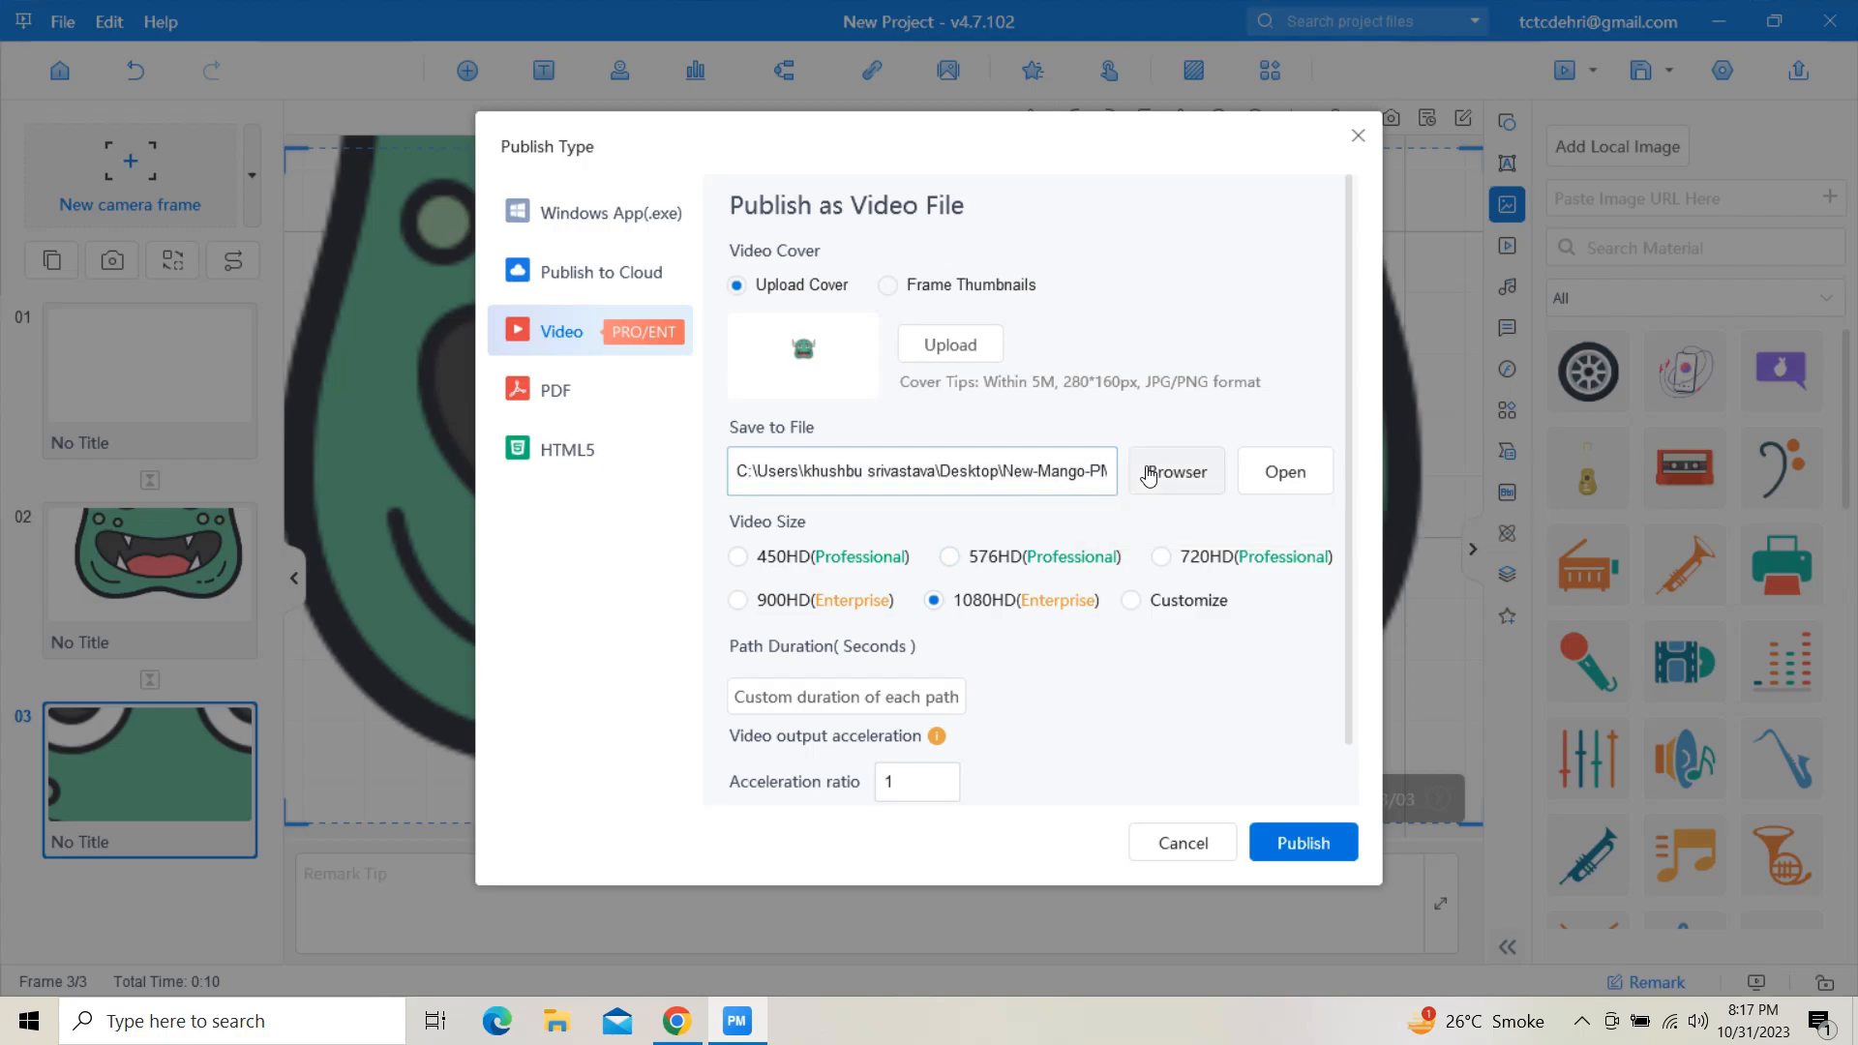
left_click(1174, 471)
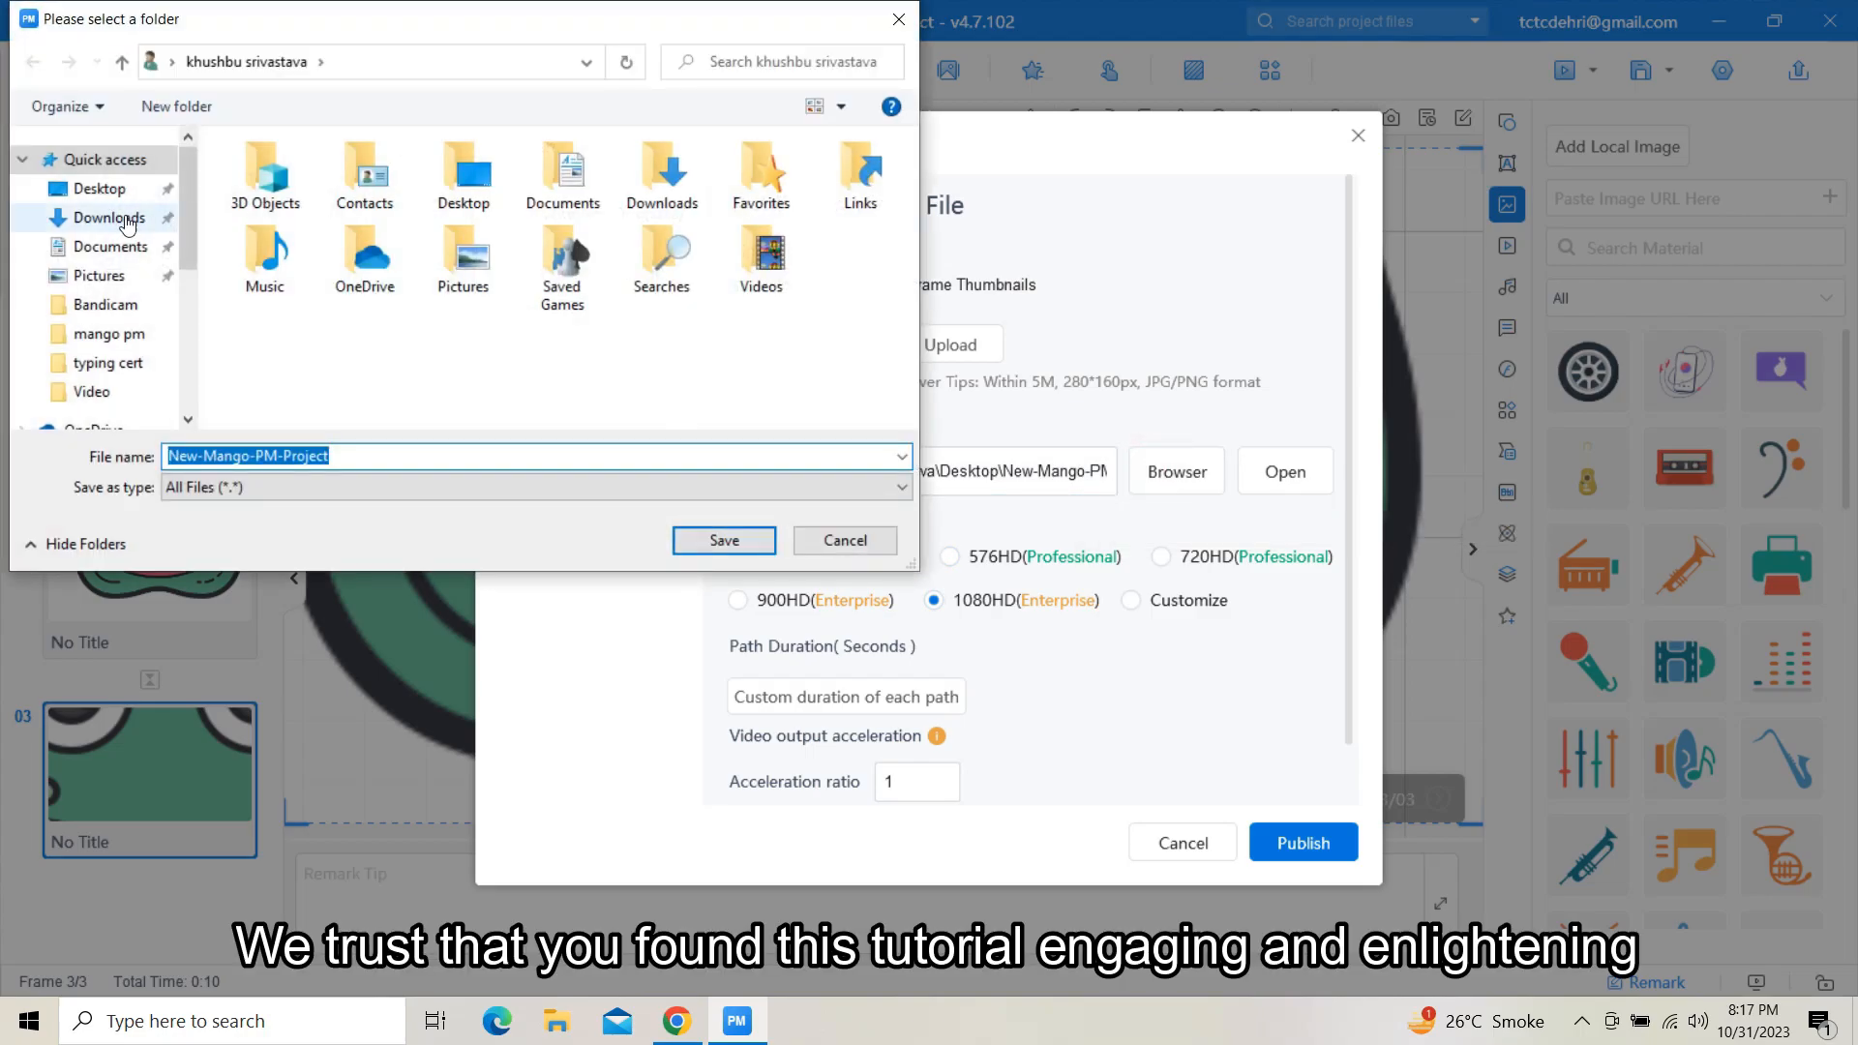
left_click(723, 540)
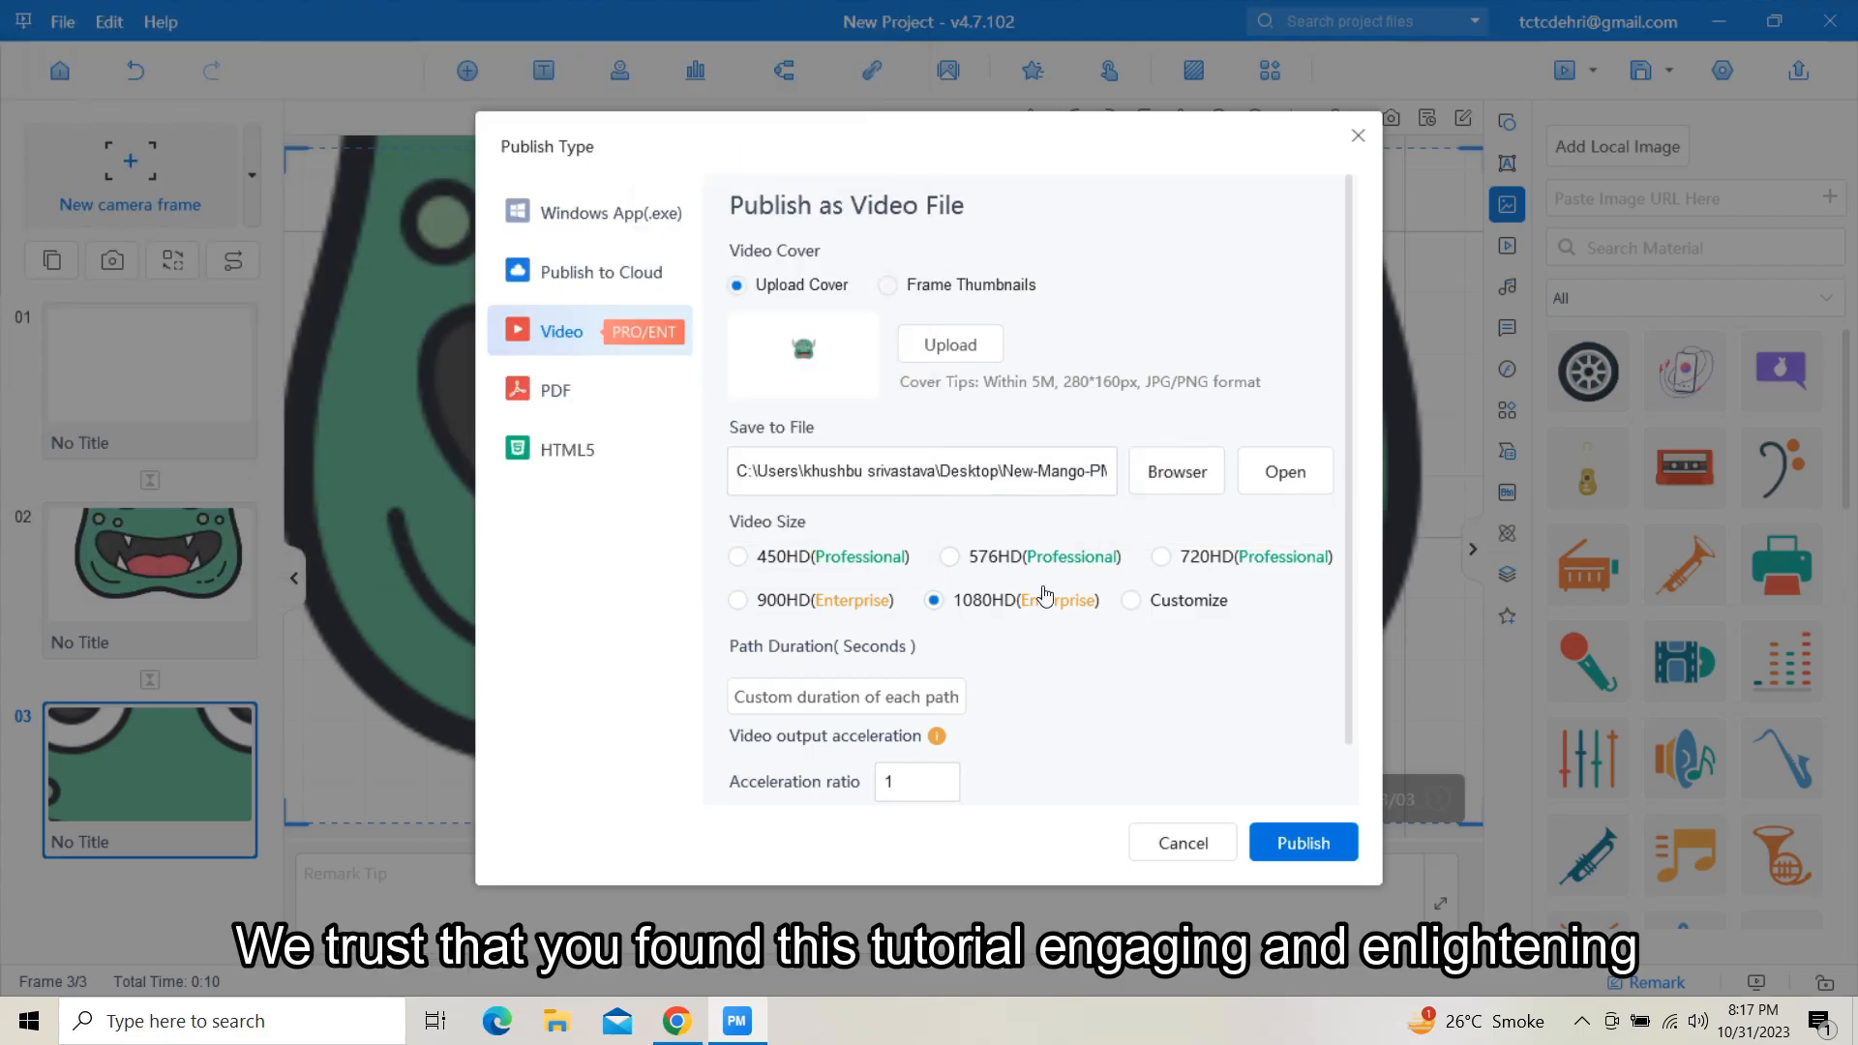
left_click(1300, 843)
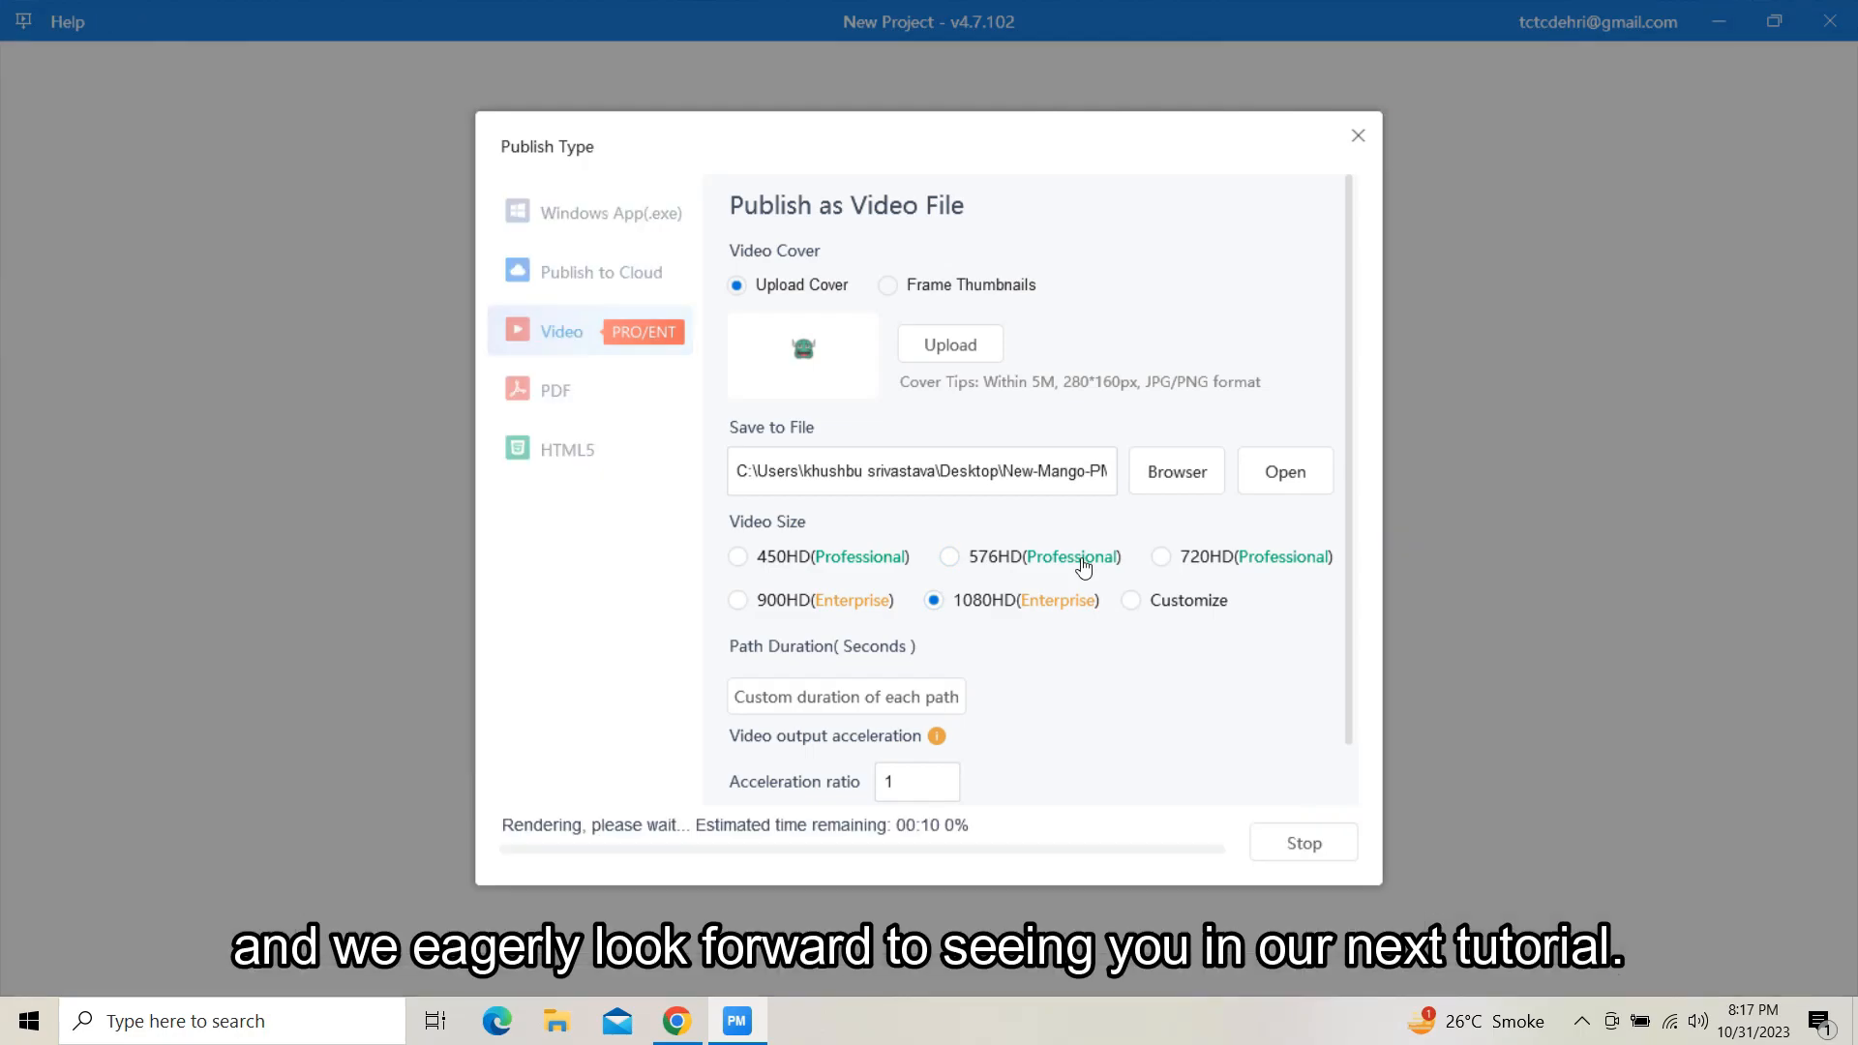